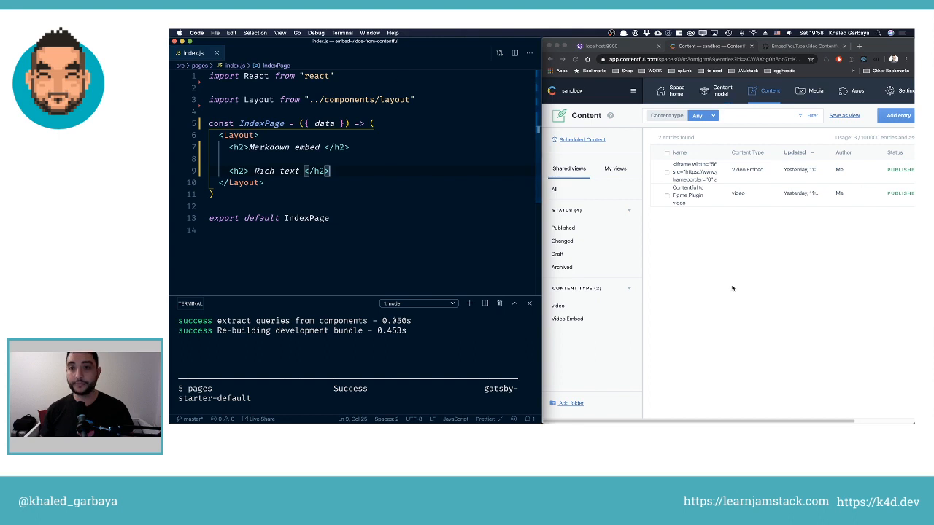
Show GitHub issue #1, 'Embed YouTube video Contentful Rich text'
click(802, 45)
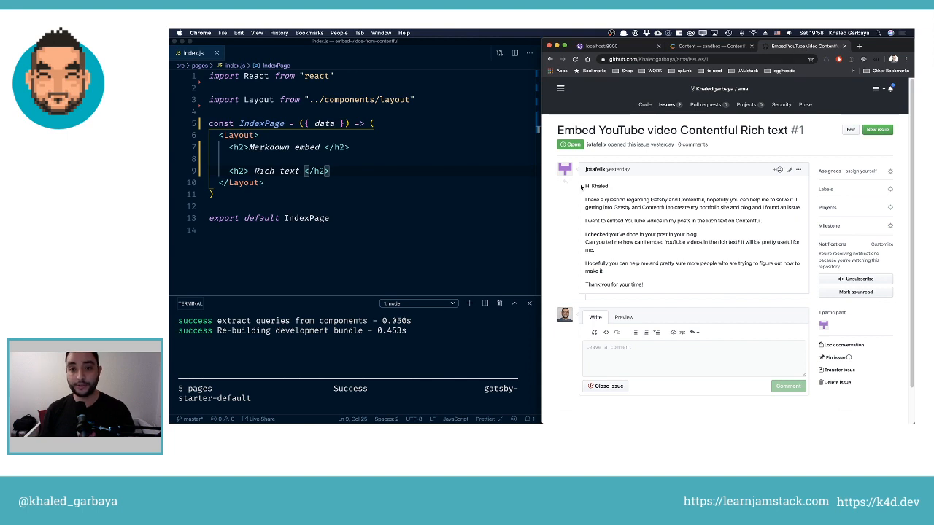
mouse_move(635, 195)
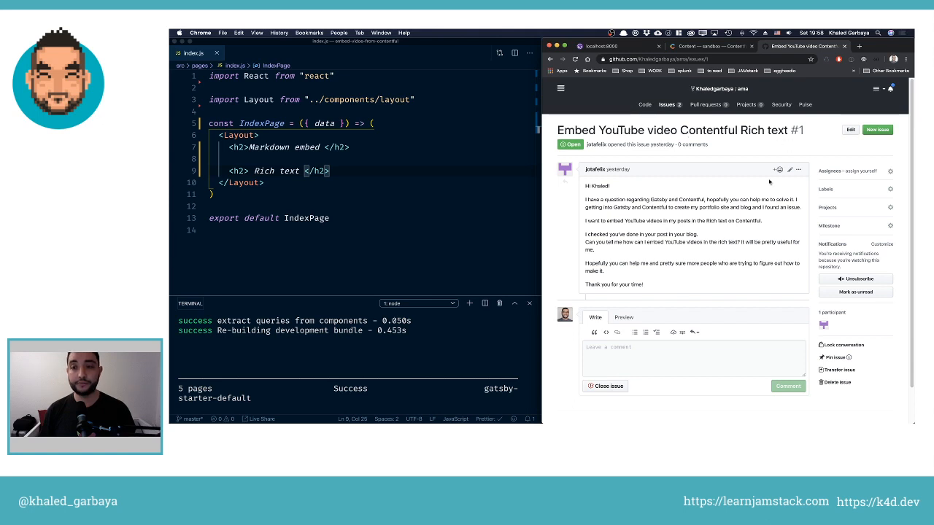
mouse_move(765, 132)
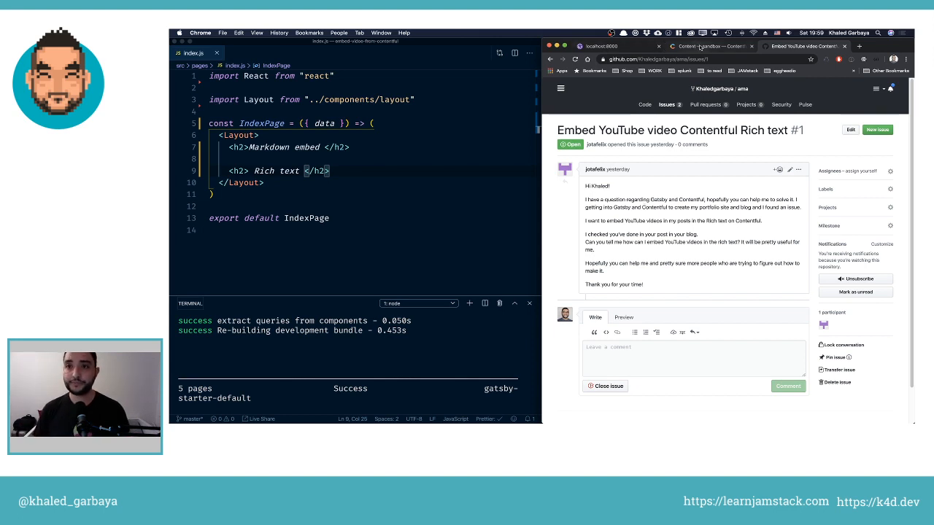
Show the Video Embed content type's markdownContent and richTextContent fields in the Content model
click(708, 45)
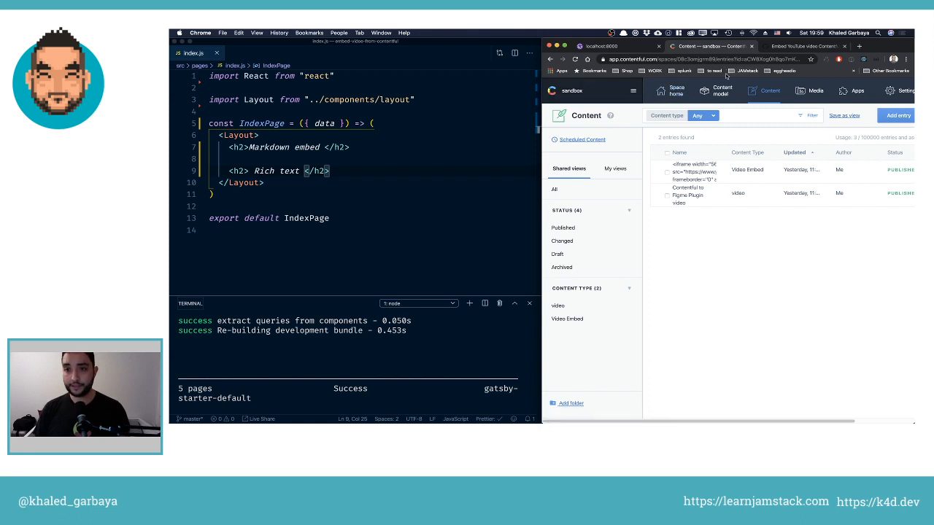
click(721, 91)
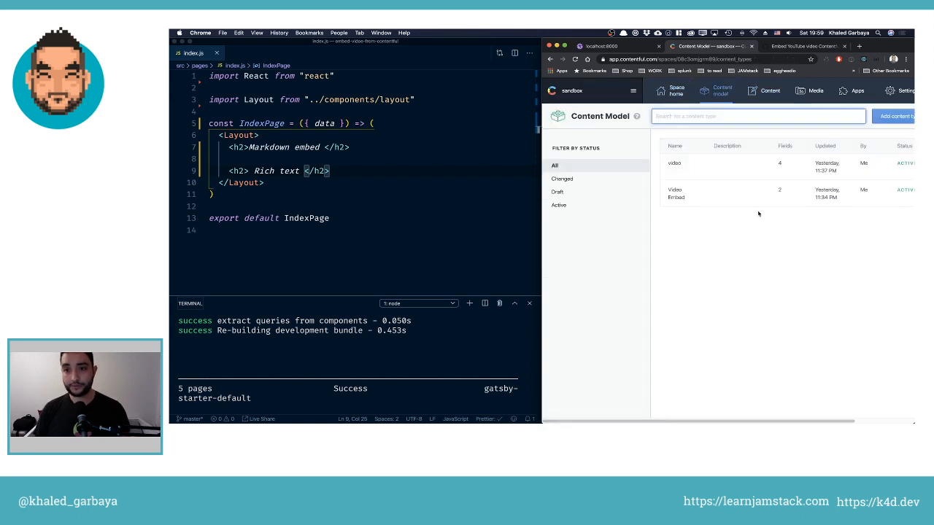
mouse_move(727, 175)
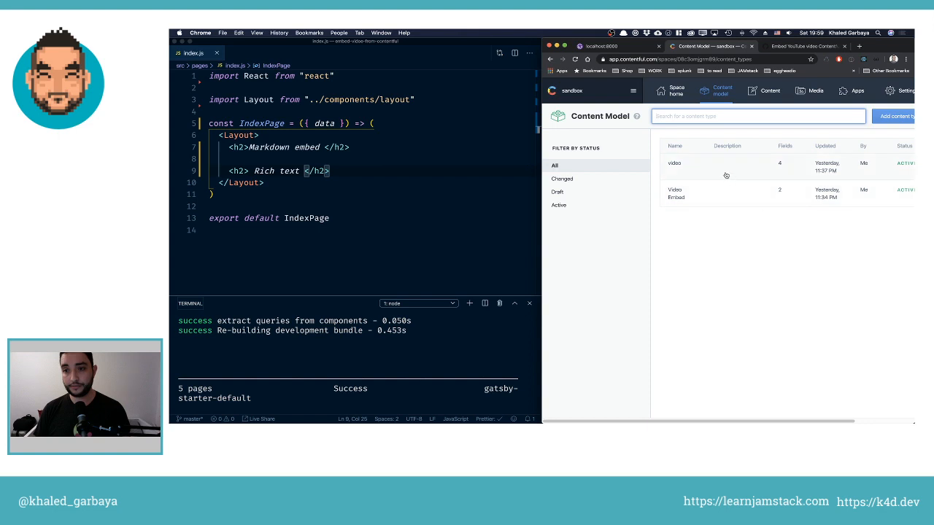
click(675, 164)
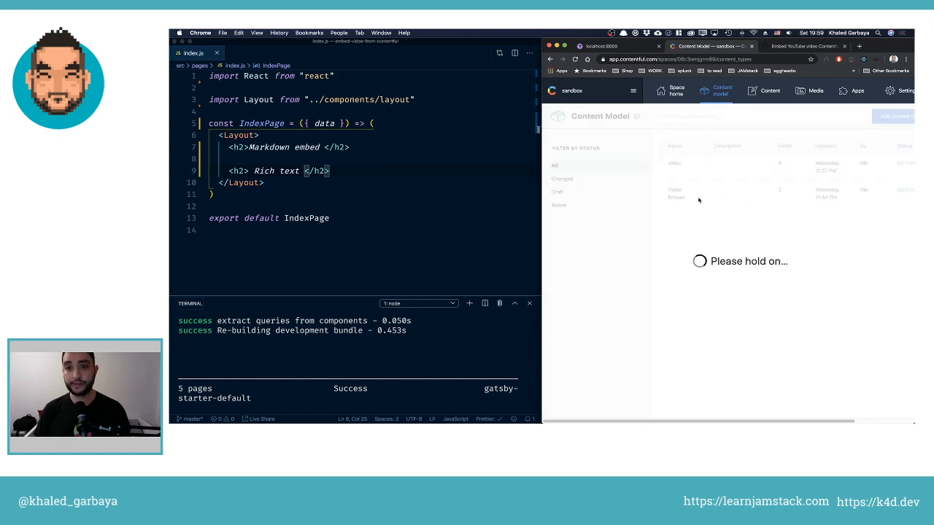
click(676, 193)
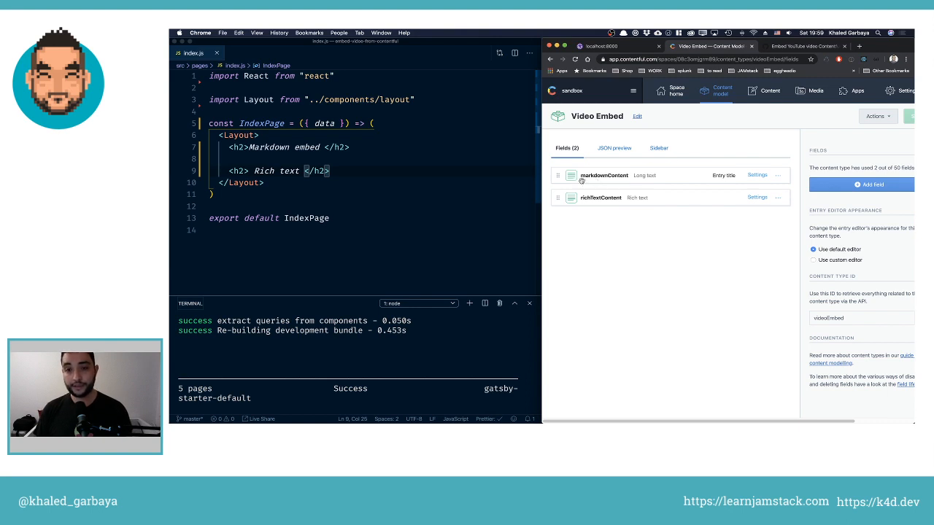
mouse_move(638, 210)
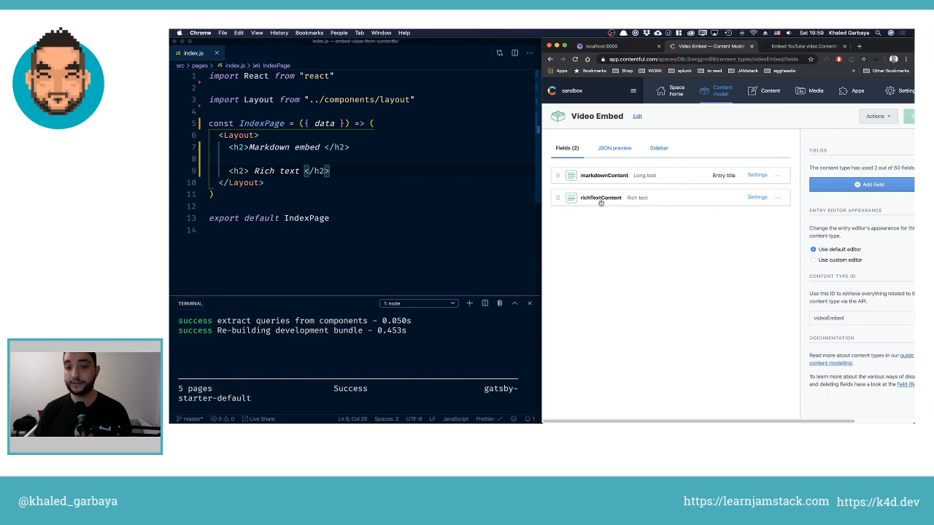
mouse_move(639, 228)
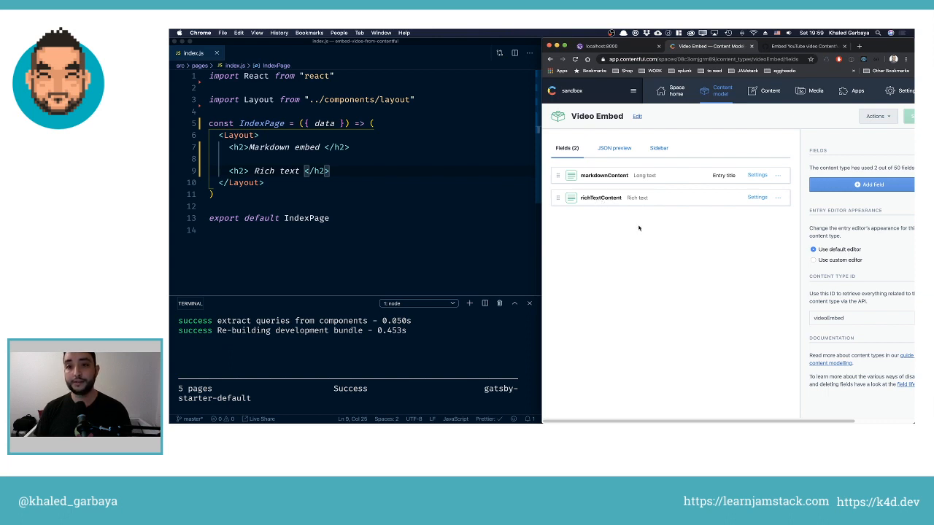
mouse_move(770, 91)
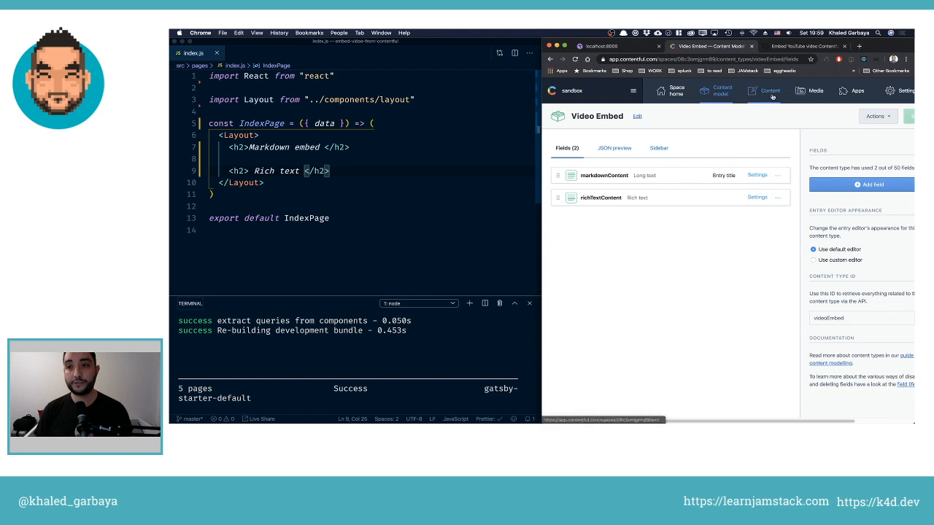
Show the Video Embed entry with its iframe markdown and YouTube-link rich text
click(771, 90)
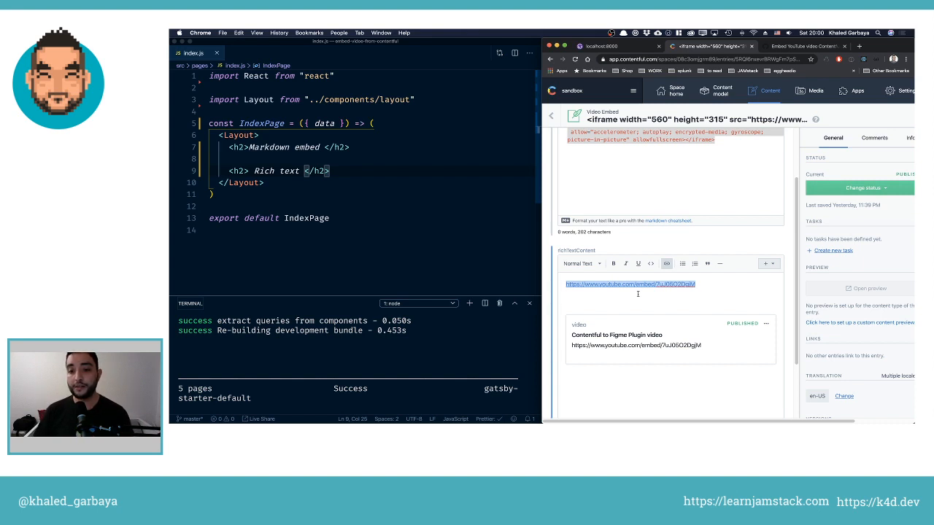
mouse_move(631, 283)
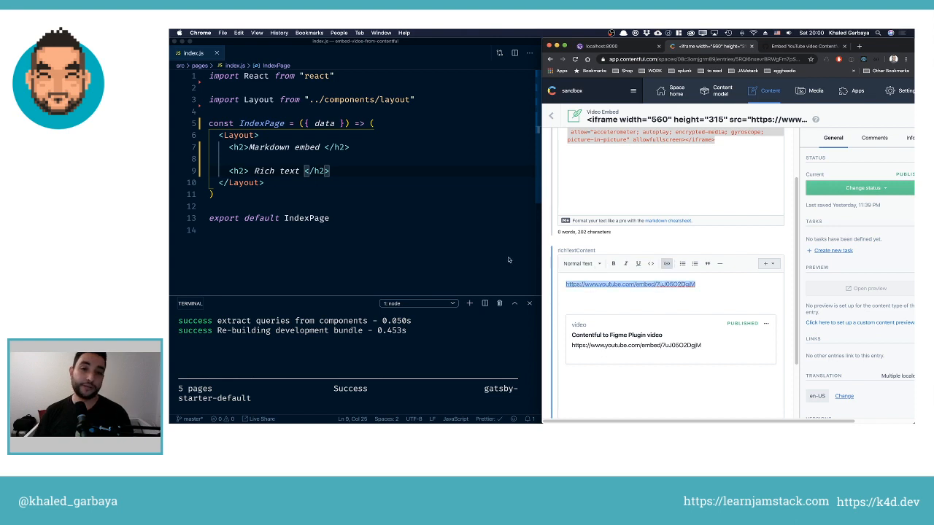
Run the allContentfulVideoEmbed query in GraphiQL at localhost:8000/___graphql
click(601, 45)
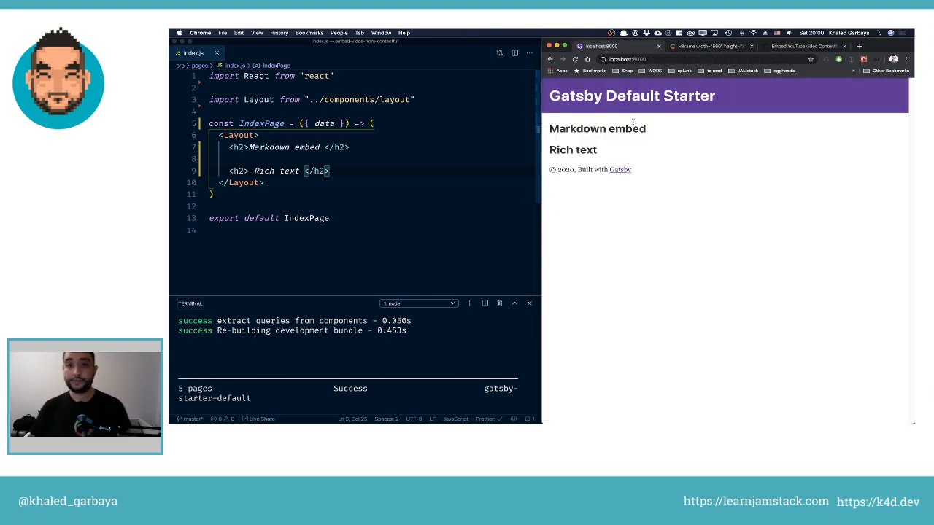
mouse_move(578, 130)
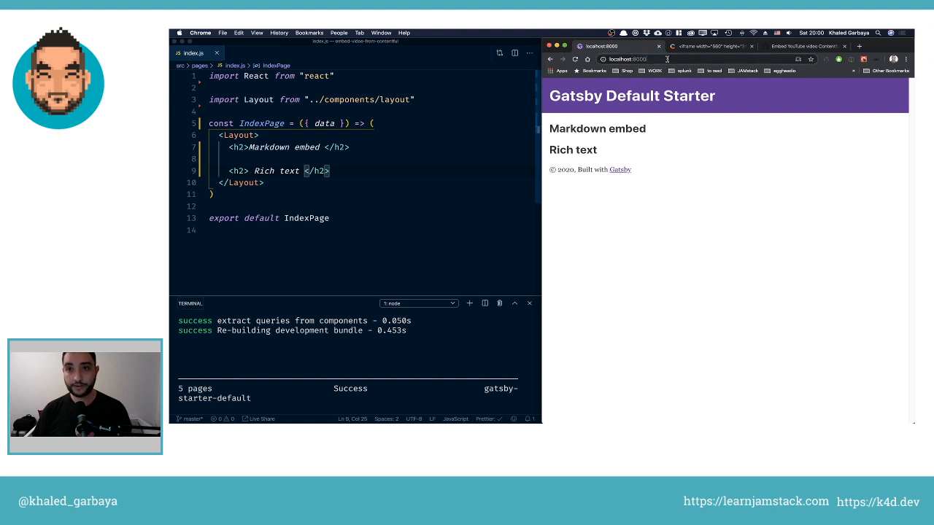
click(631, 59)
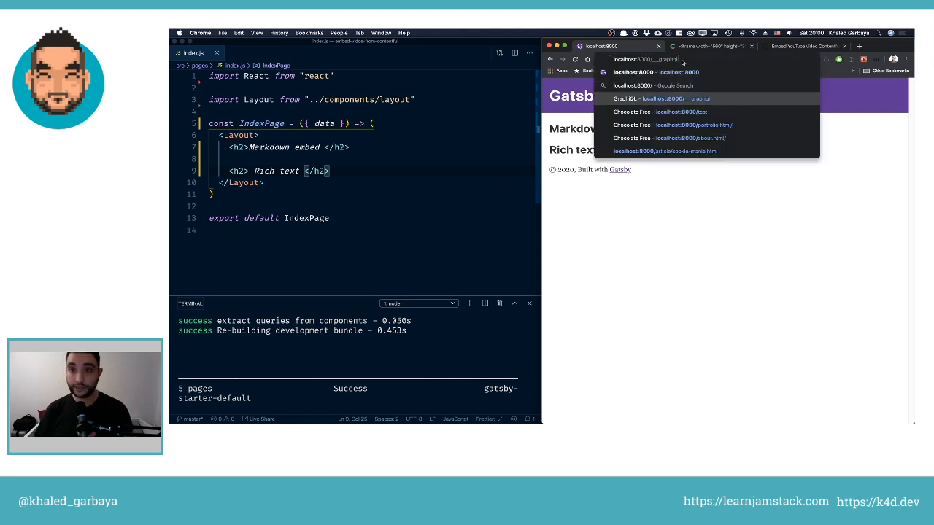
click(674, 99)
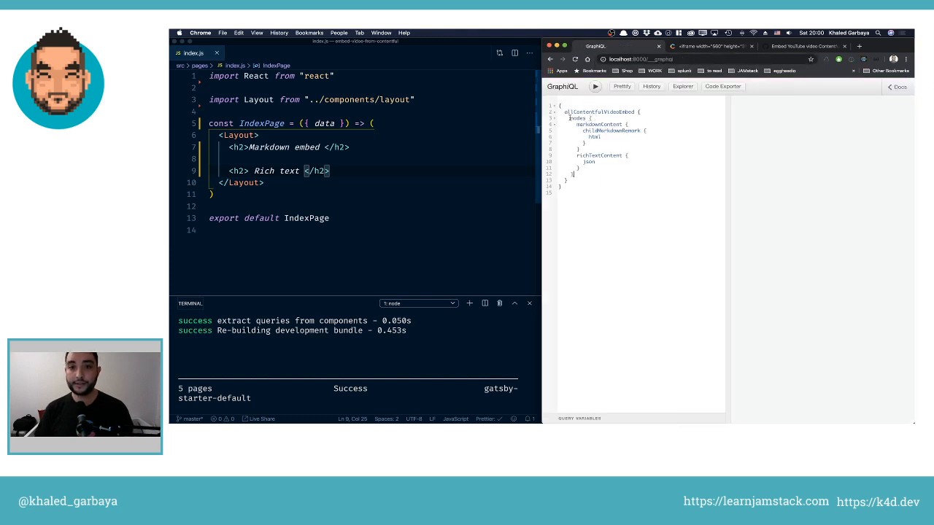
click(595, 86)
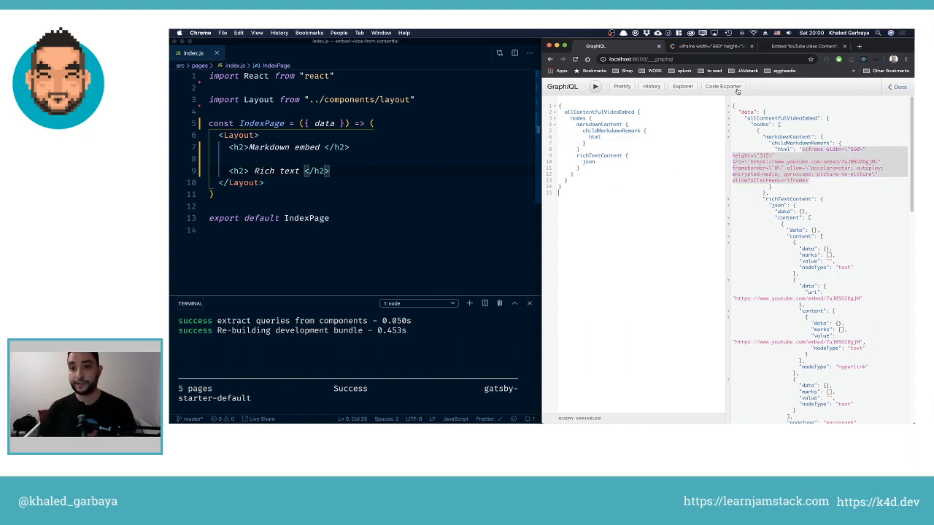
mouse_move(721, 86)
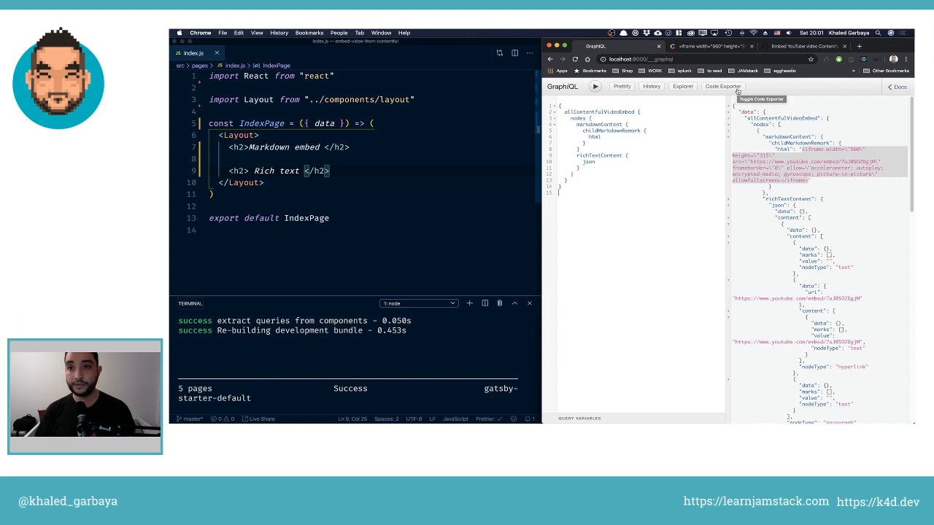
Copy the Code Exporter's page query into index.js and destructure the data prop of IndexPage
click(722, 86)
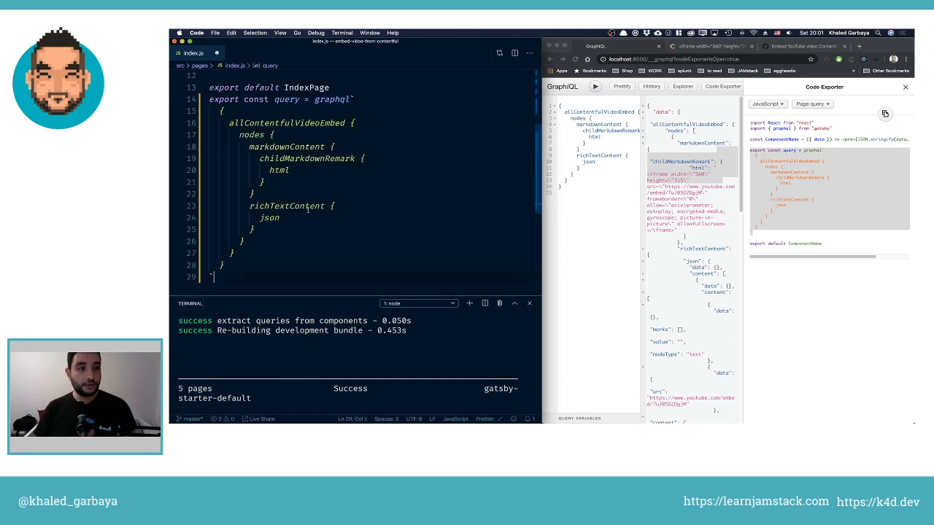
scroll(up, 3)
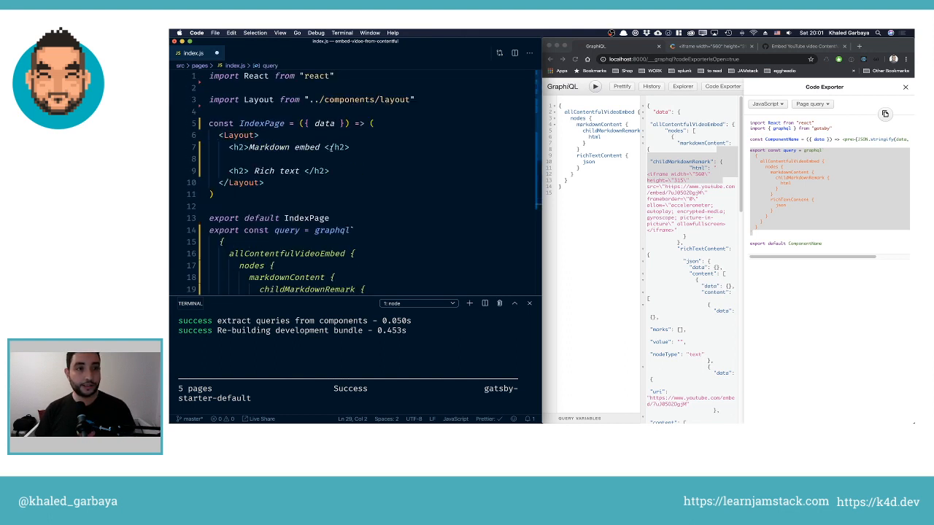
double_click(260, 122)
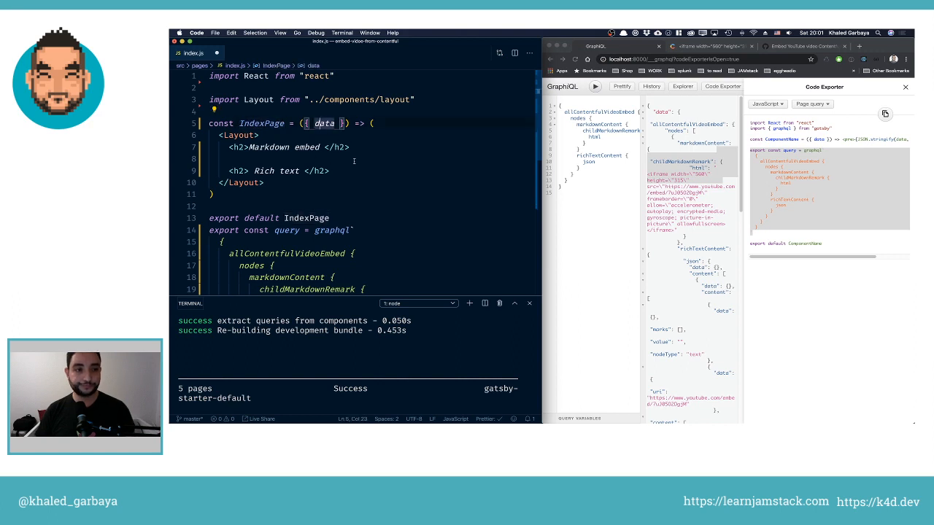
click(357, 157)
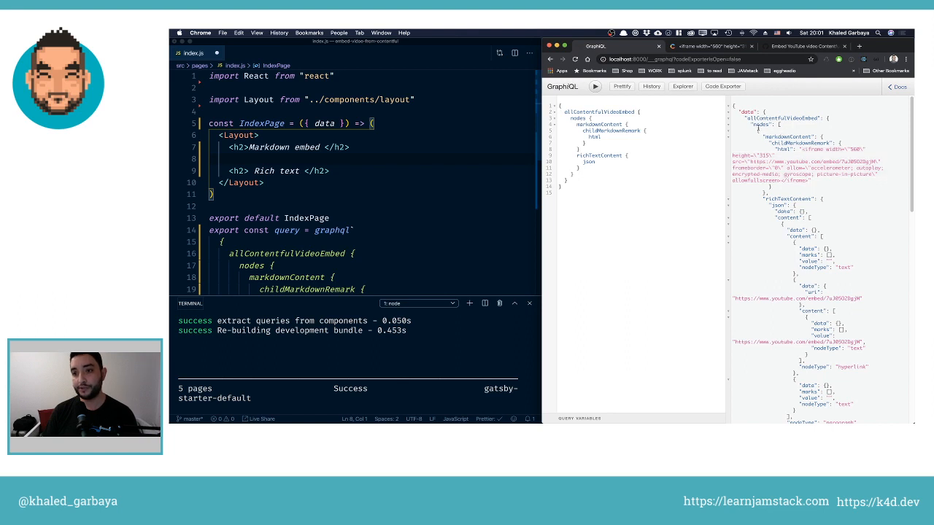
mouse_move(373, 135)
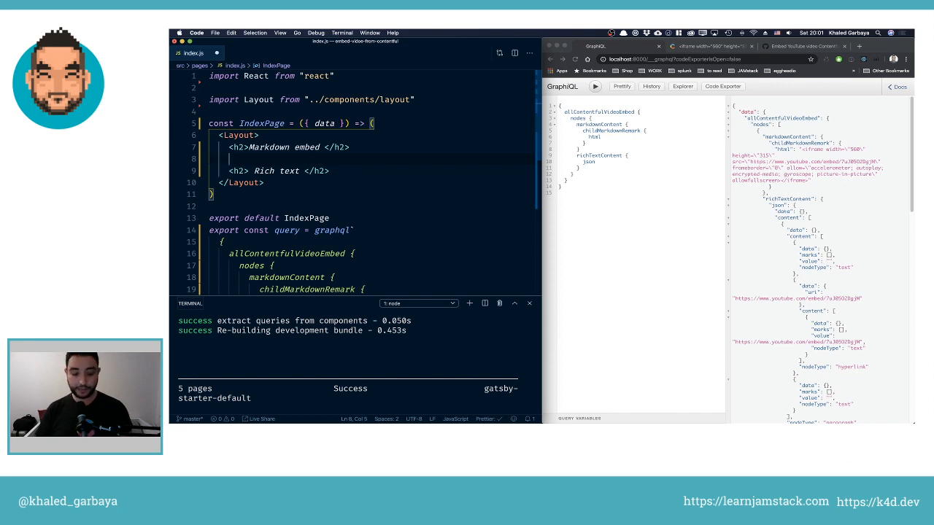
Render nodes[0].markdownContent.childMarkdownRemark.html in the div via dangerouslySetInnerHTML
text(<div)
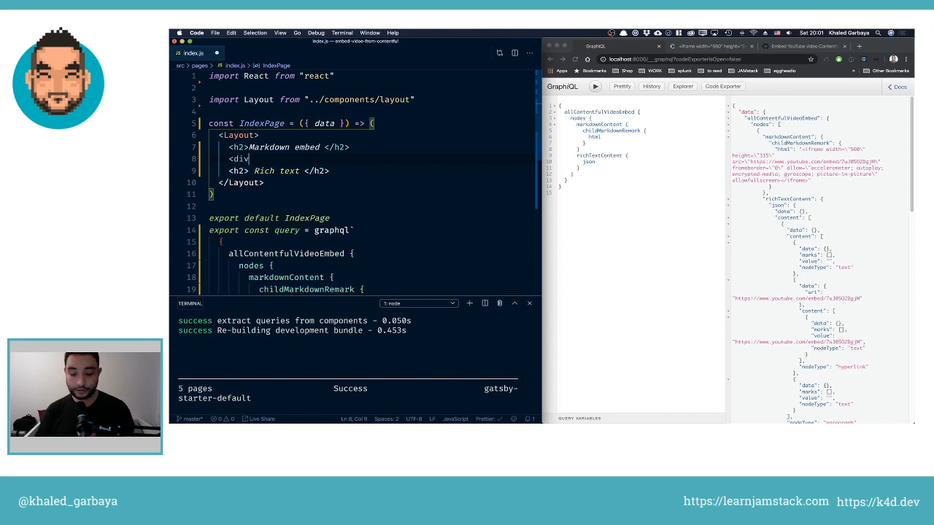
text(>)
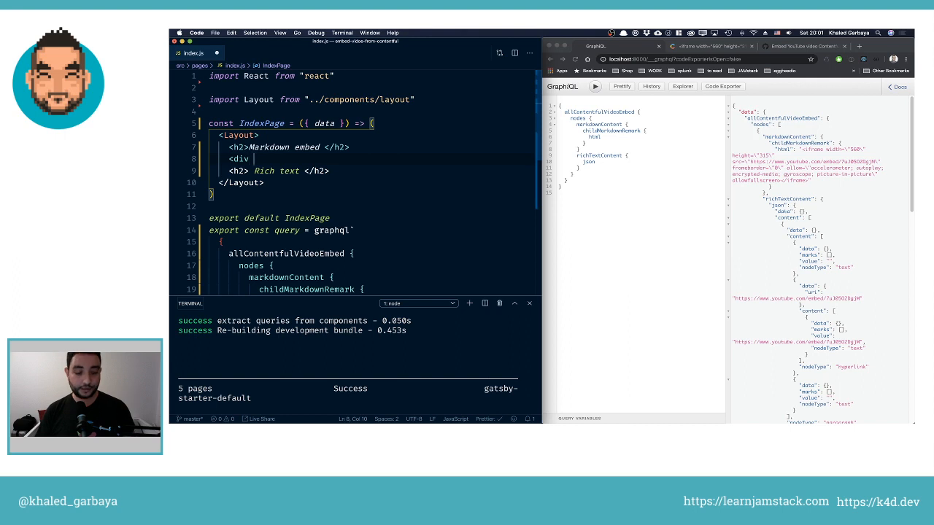
text(dangersouly)
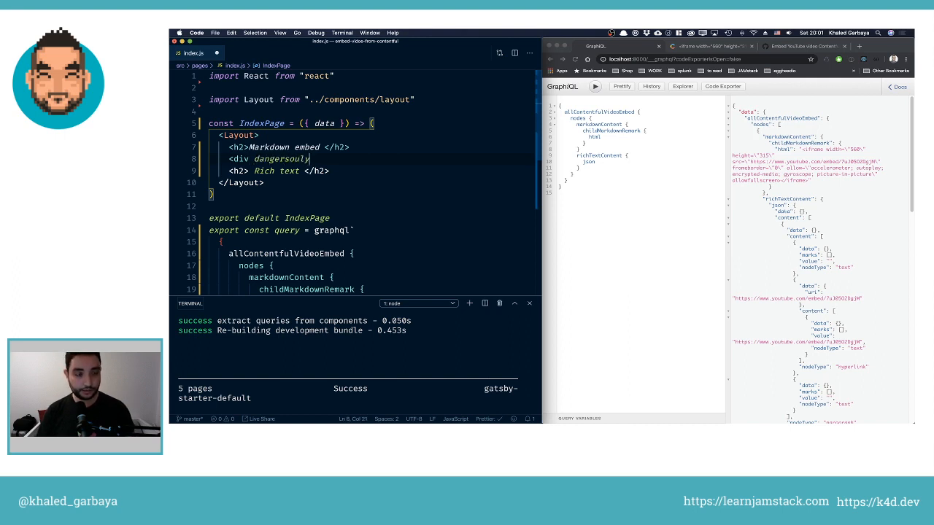
text(setI)
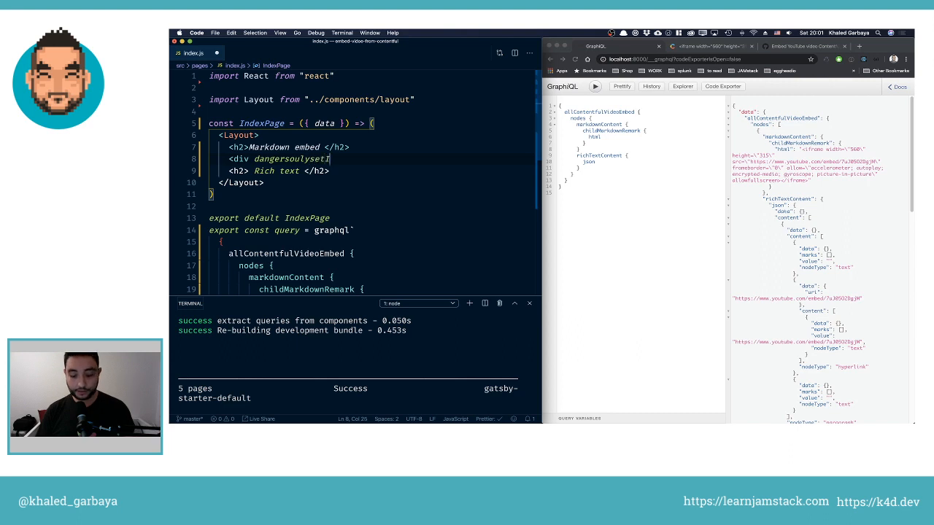
text(nnerH)
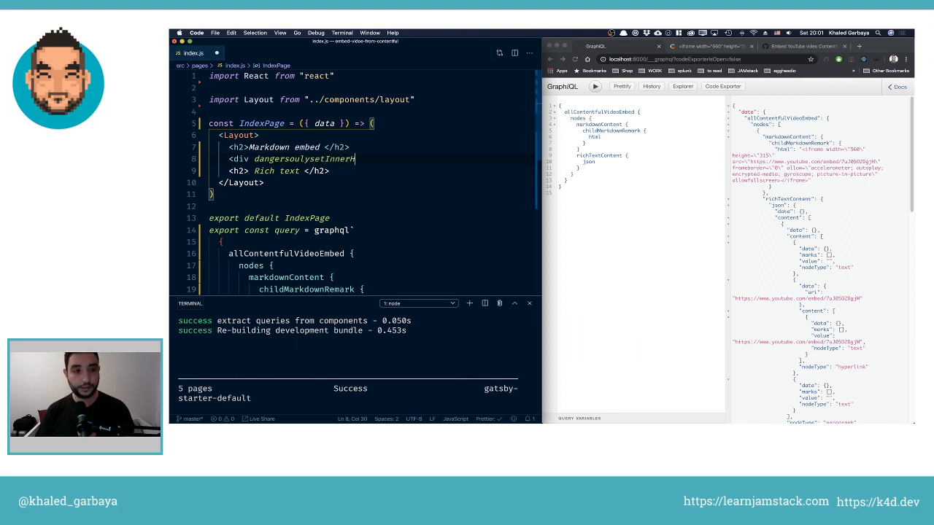
text(HTML={{__html:)
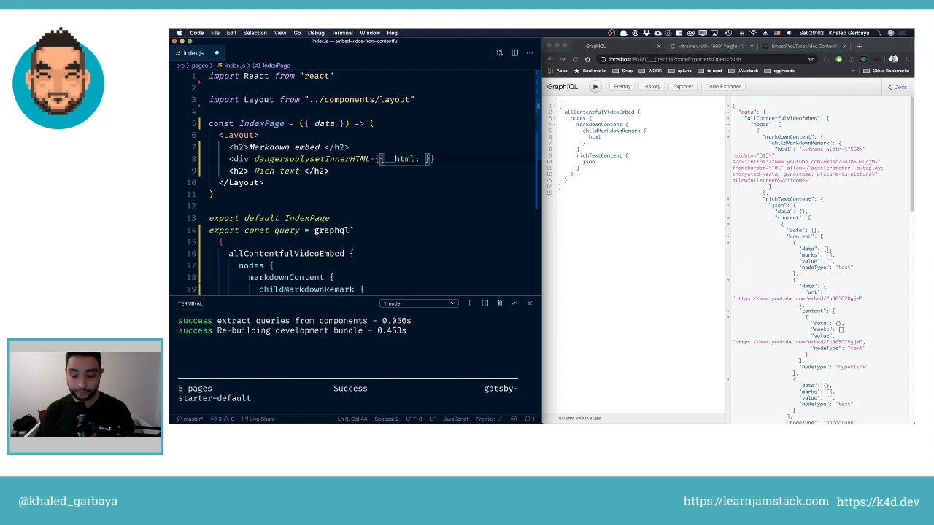
text(data.)
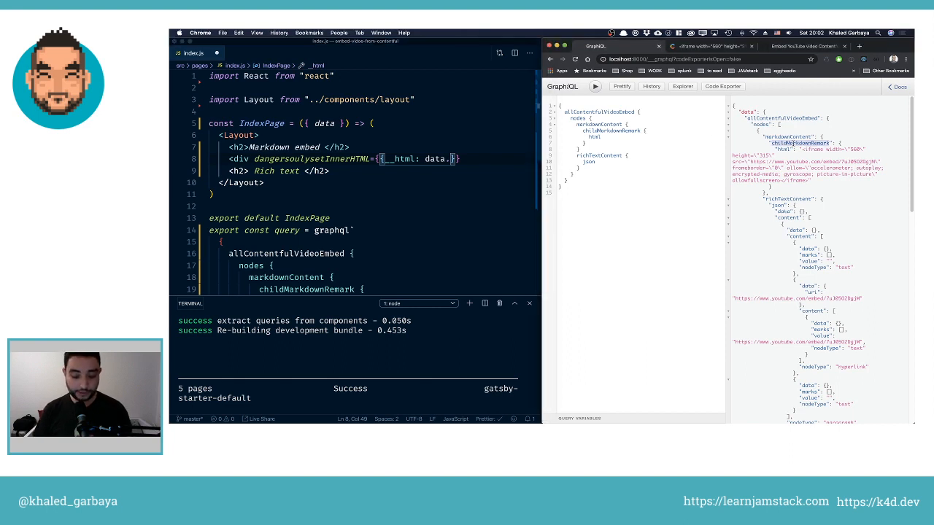
text(childMarkdownRemark)
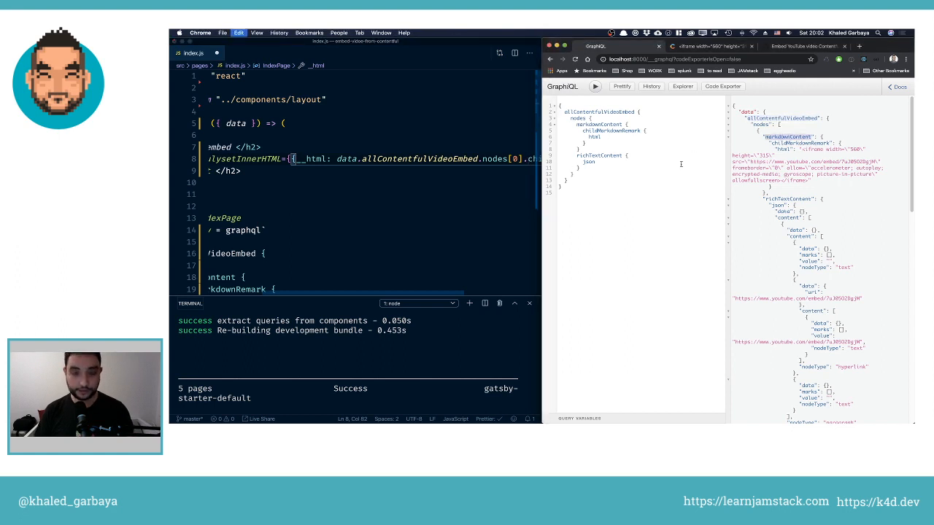
click(448, 278)
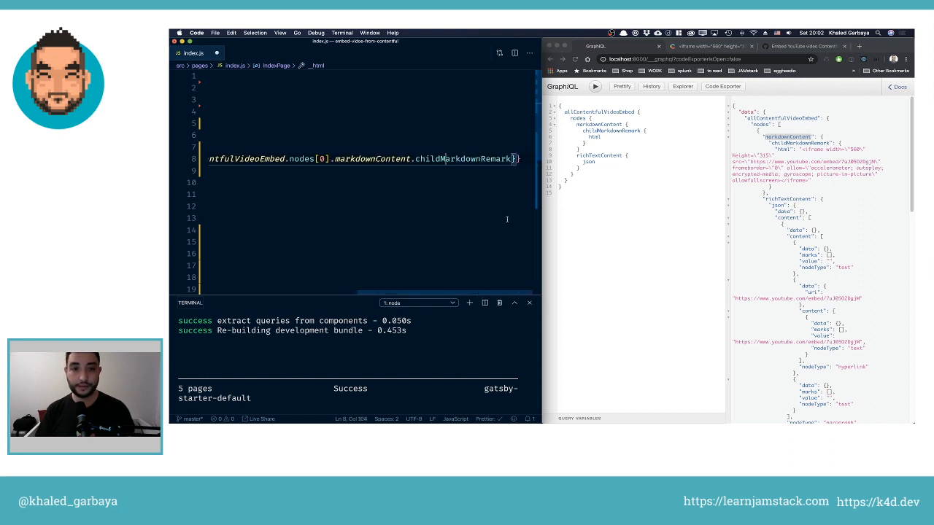
text(.)
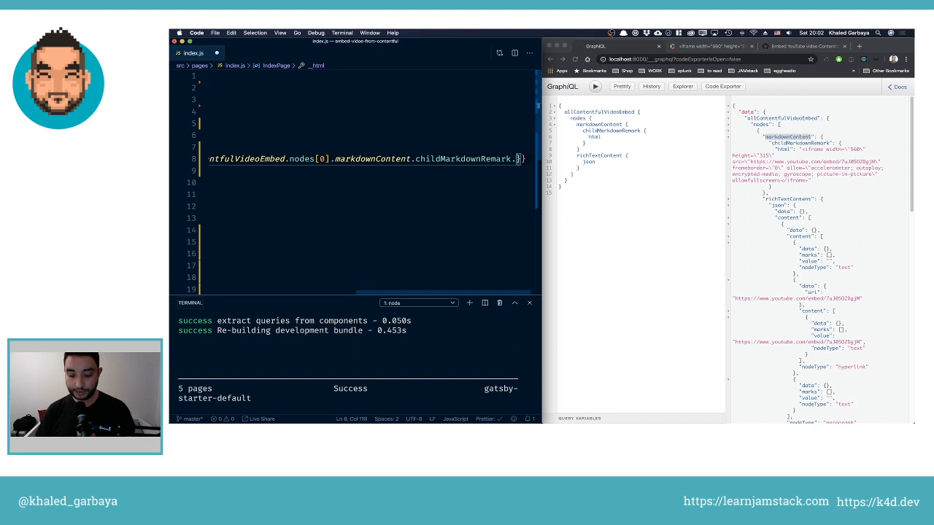
text(.html,)
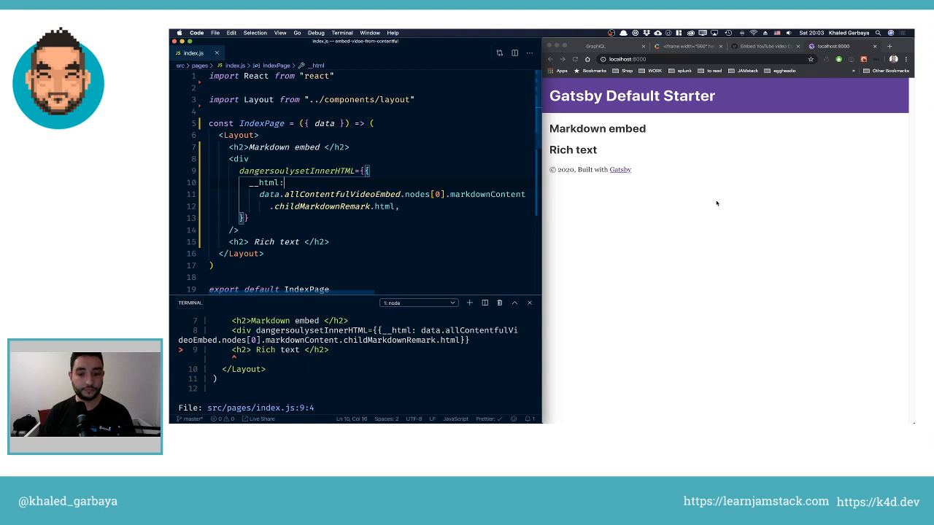
Read the React unrecognized-prop warning in DevTools and select the misspelled attribute to fix
click(727, 195)
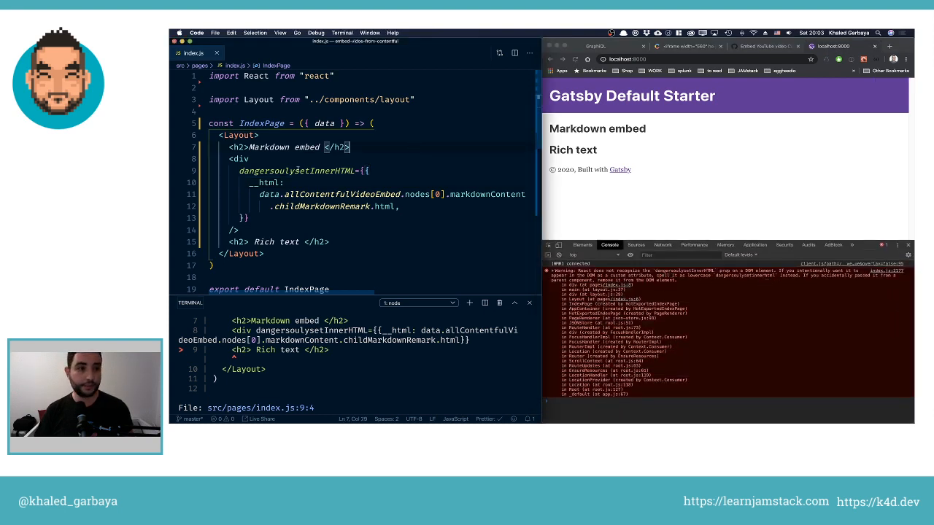
double_click(295, 171)
text(dangerl)
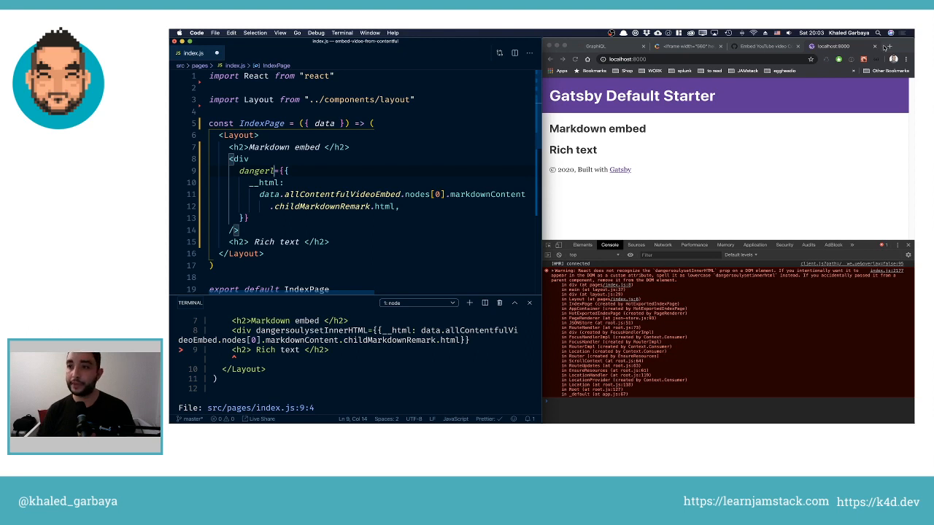
Search 'react dangerouslysetinnerHTML' and pick the dangerouslySetInnerHTML name from the React DOM Elements docs
click(890, 45)
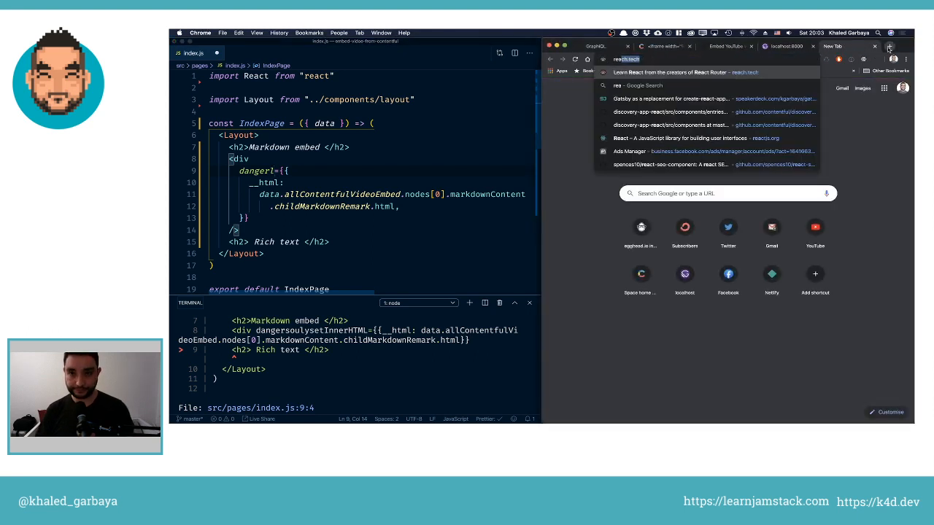
text(react dangerouslysetinnerhtml)
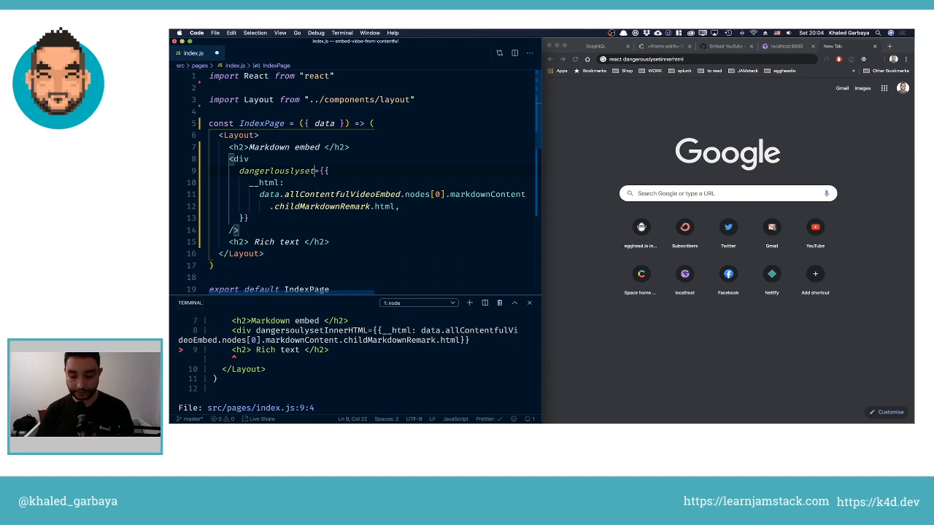
text(InnerHTML)
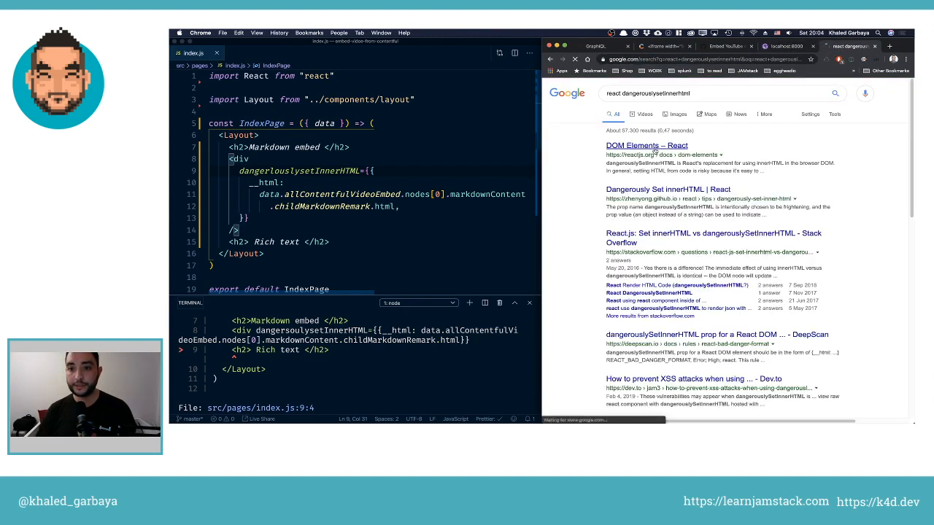
click(646, 146)
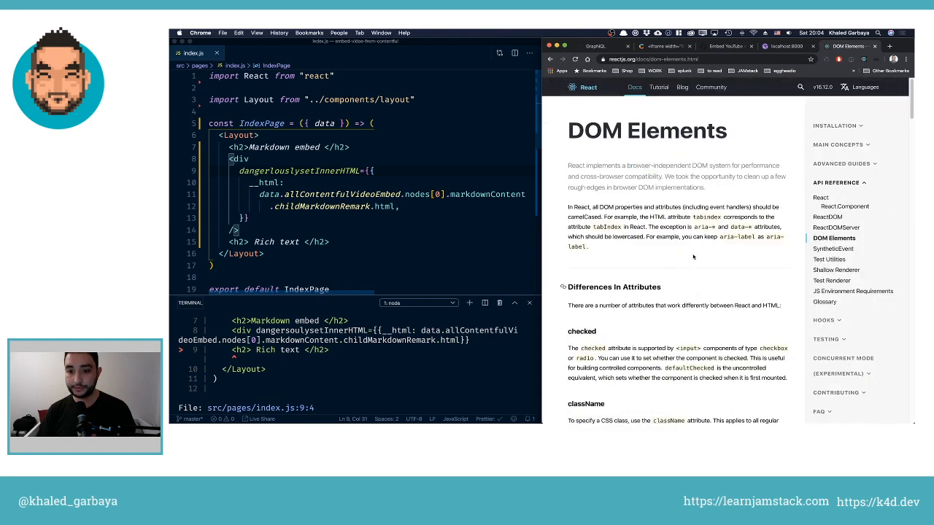
scroll(down, 3)
text(danger)
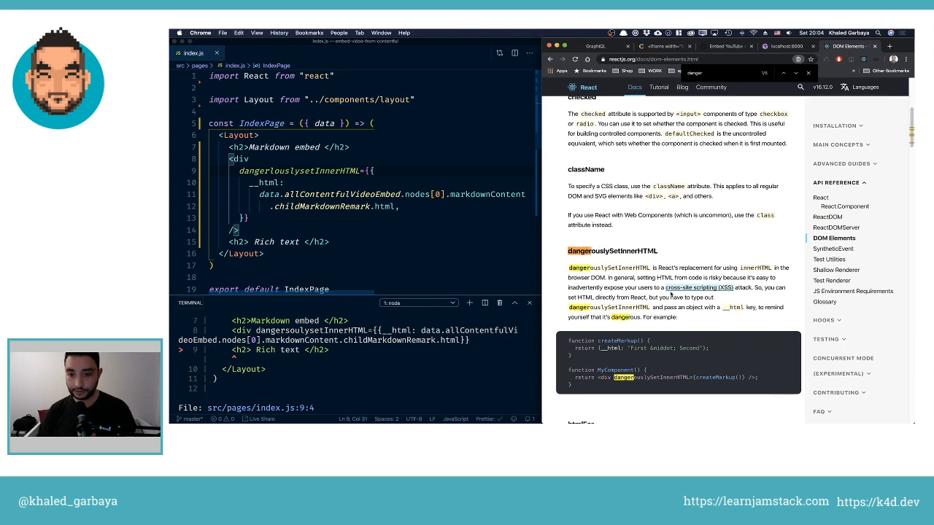
double_click(650, 377)
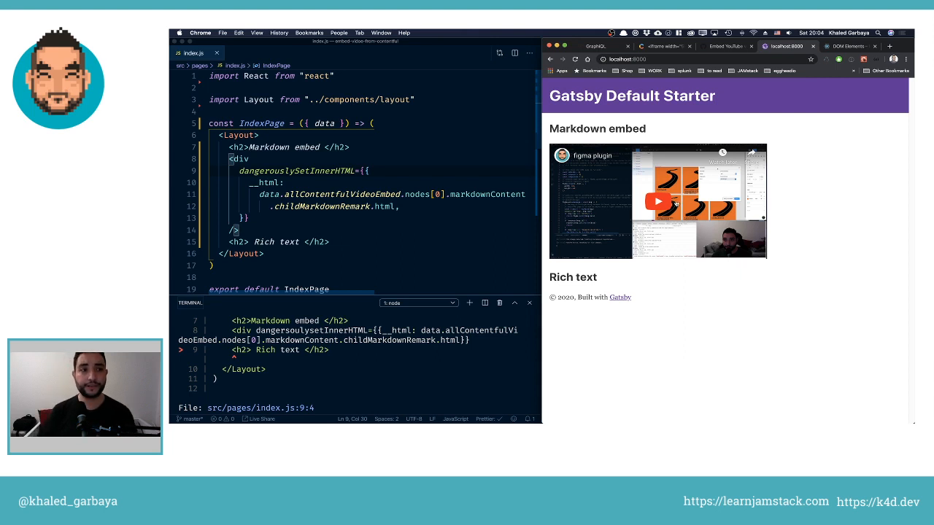
mouse_move(771, 273)
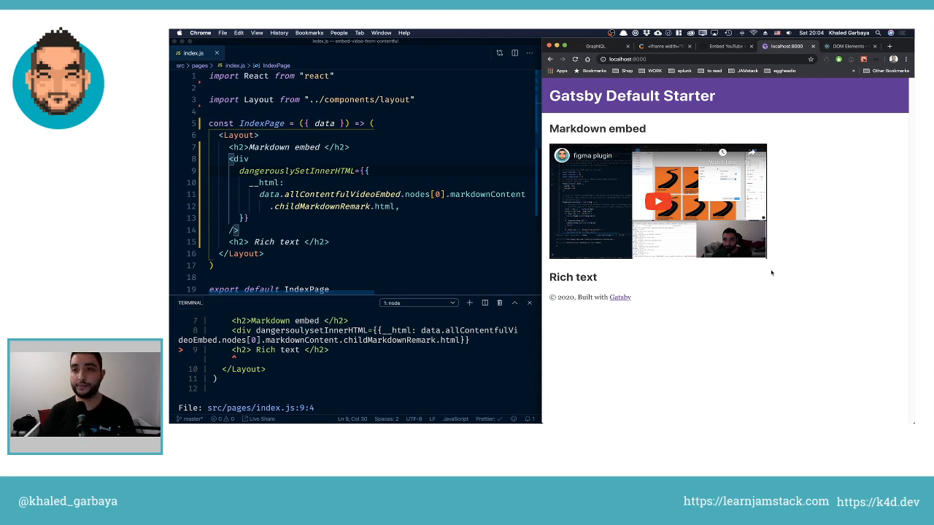
mouse_move(657, 201)
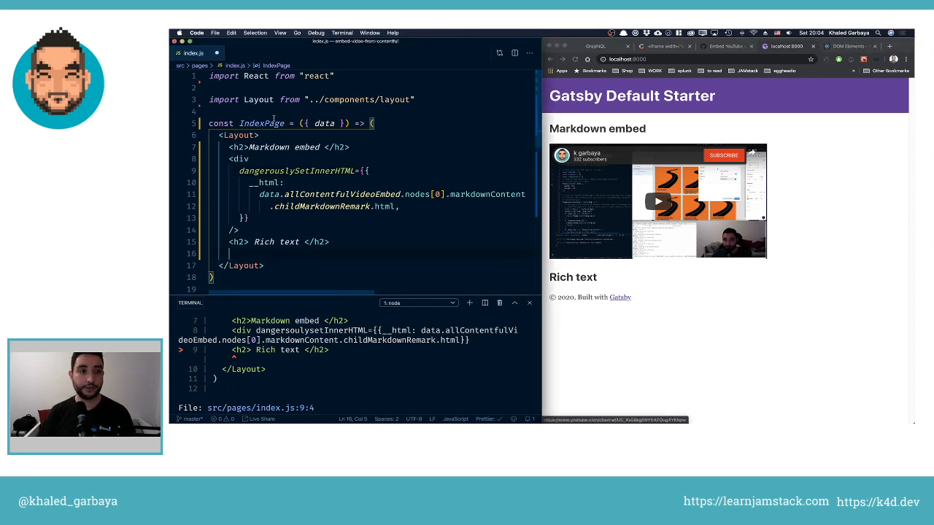
Scroll index.js down to the GraphQL page query and back after the video loads
scroll(down, 3)
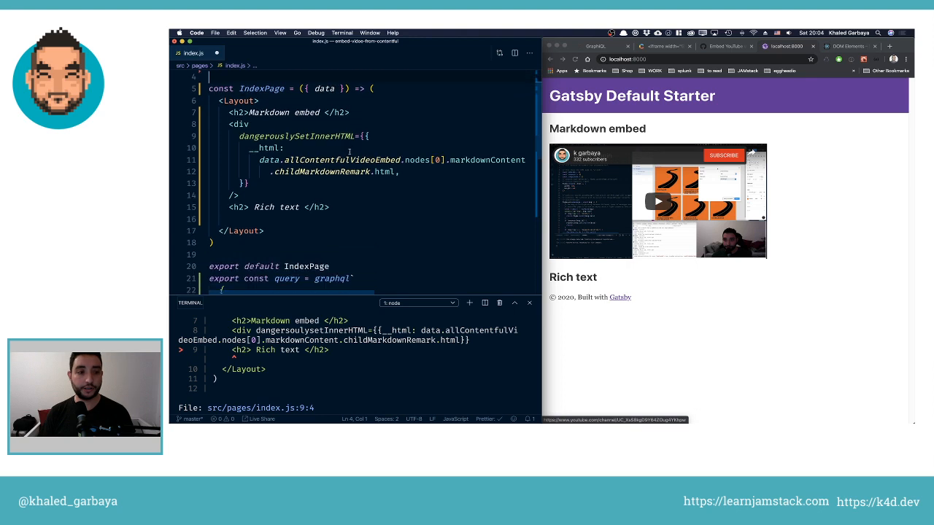
scroll(down, 3)
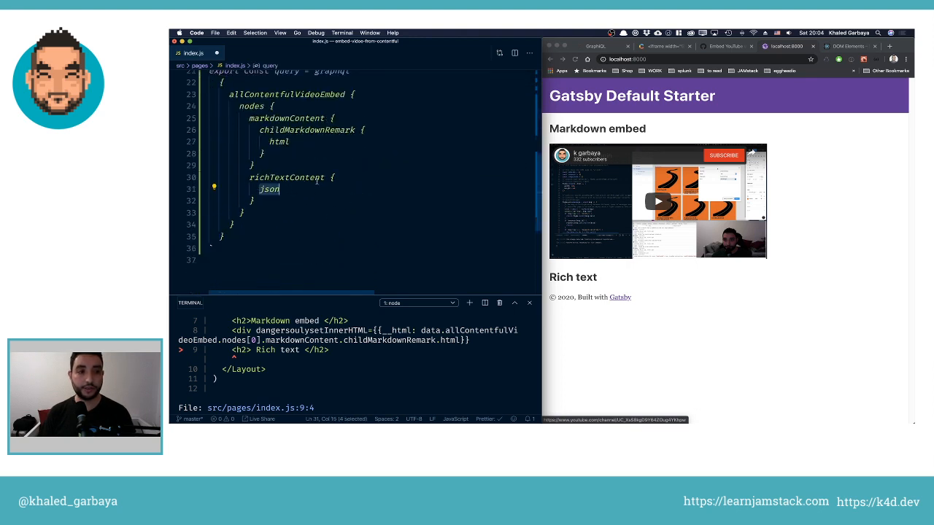
scroll(up, 3)
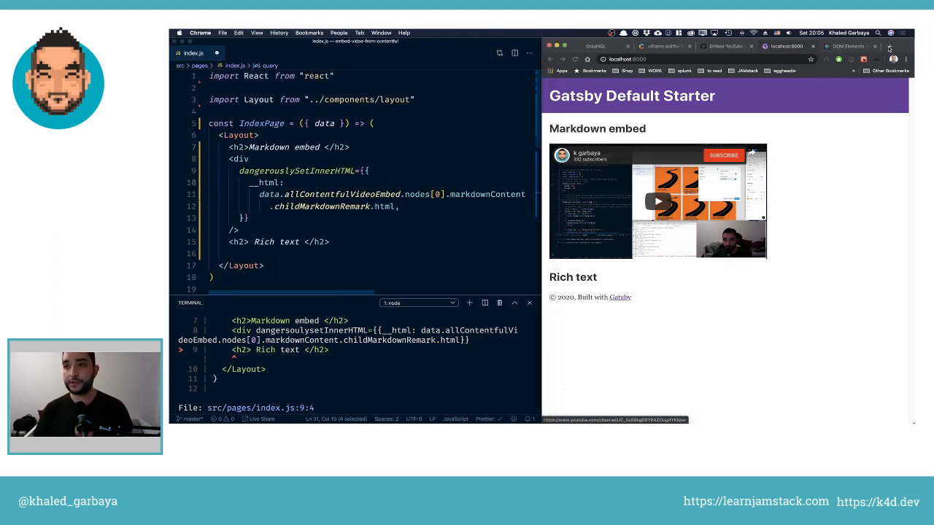
Browse the contentful/rich-text rich-text-react-renderer README for its documentToReactComponents examples
click(890, 46)
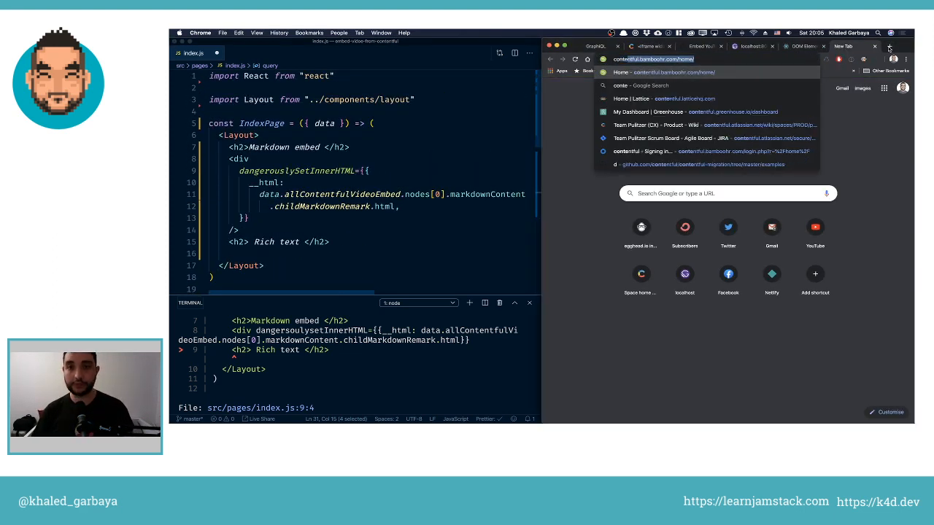
text(contentful/rich-text/tree/master/packages)
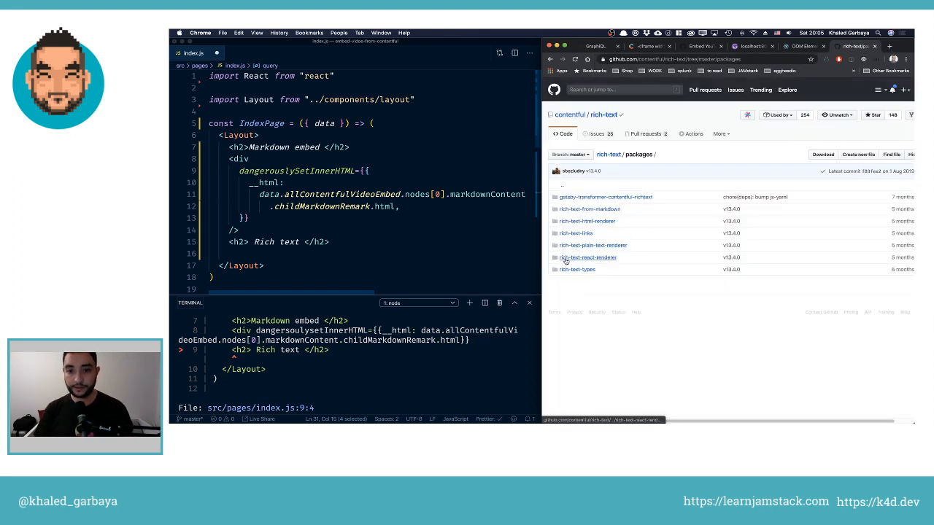
click(588, 257)
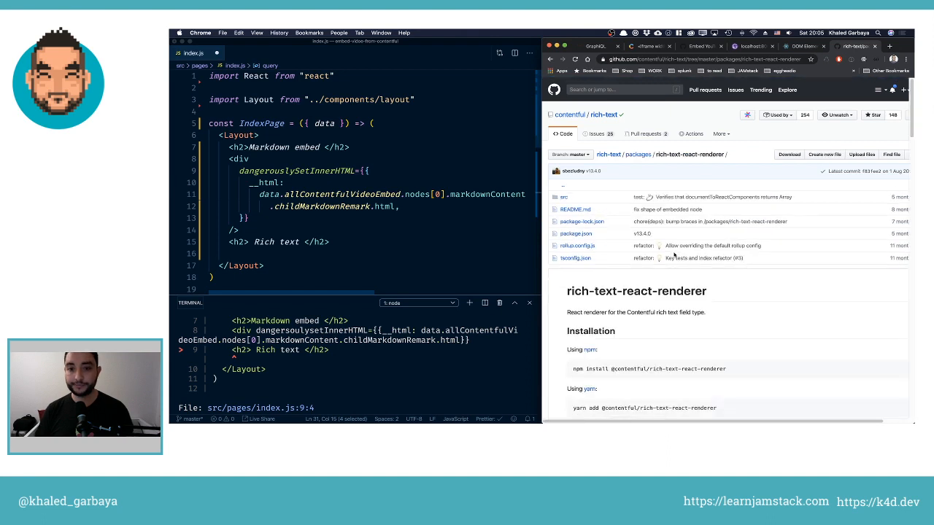
click(638, 154)
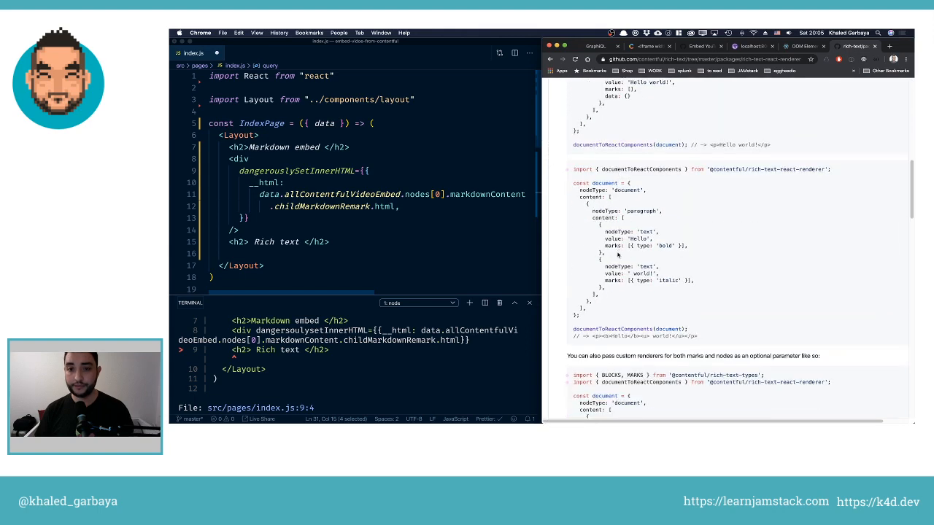
scroll(down, 3)
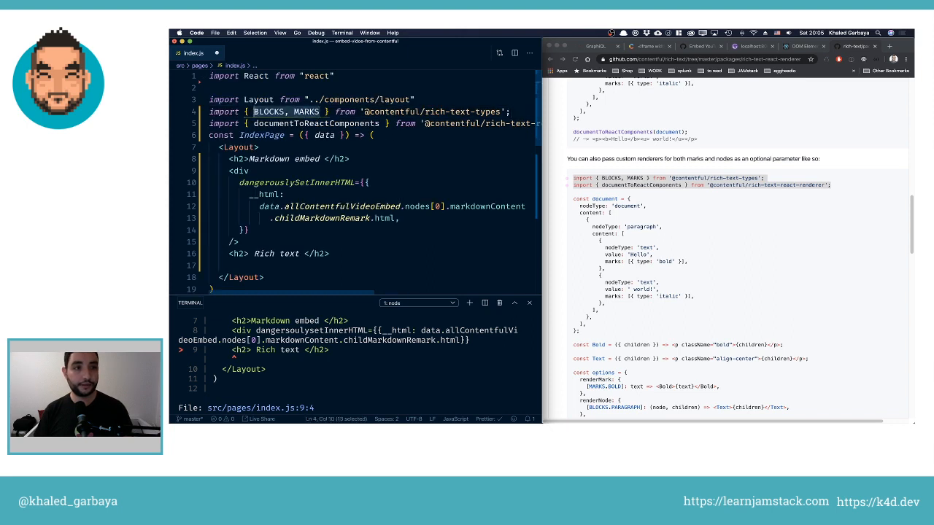
Define an options object above IndexPage whose renderNode targets INLINES.HYPERLINK instead of BLOCKS.EMBEDDED_ENTRY
text(INLINE)
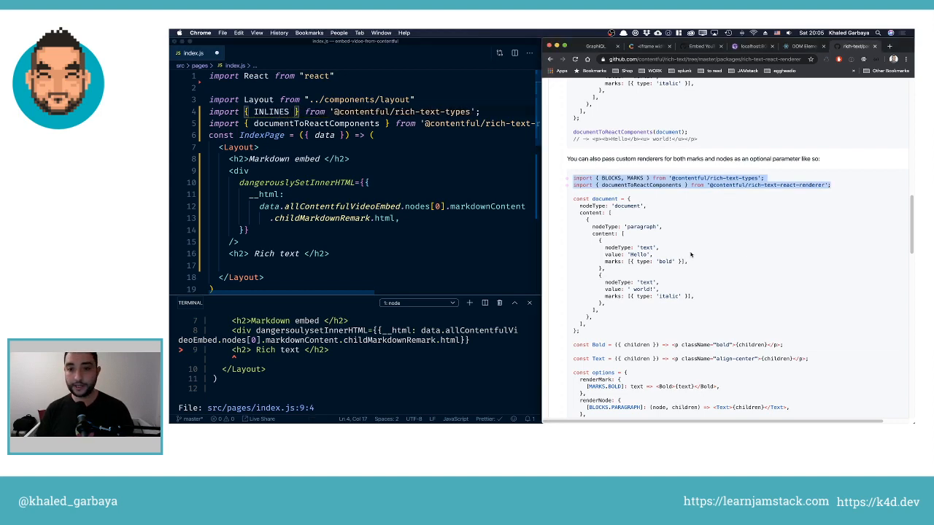
scroll(up, 3)
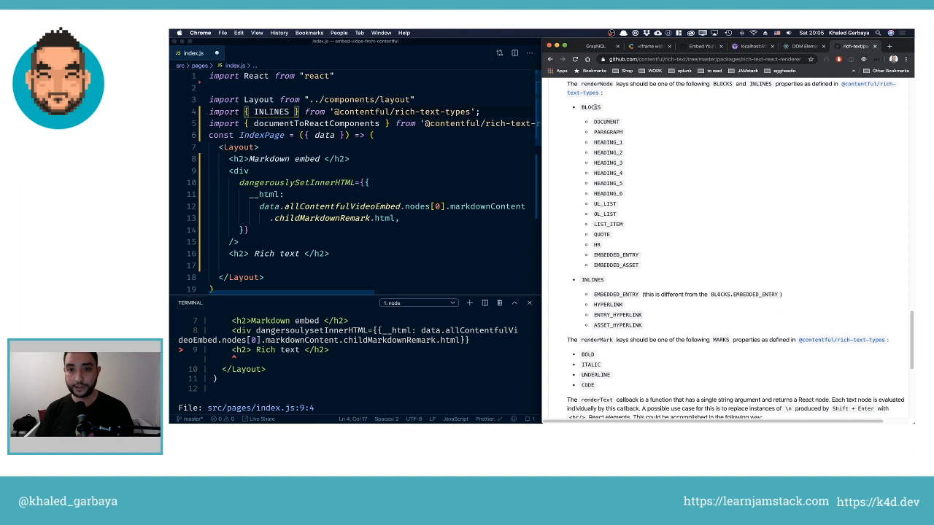
mouse_move(678, 334)
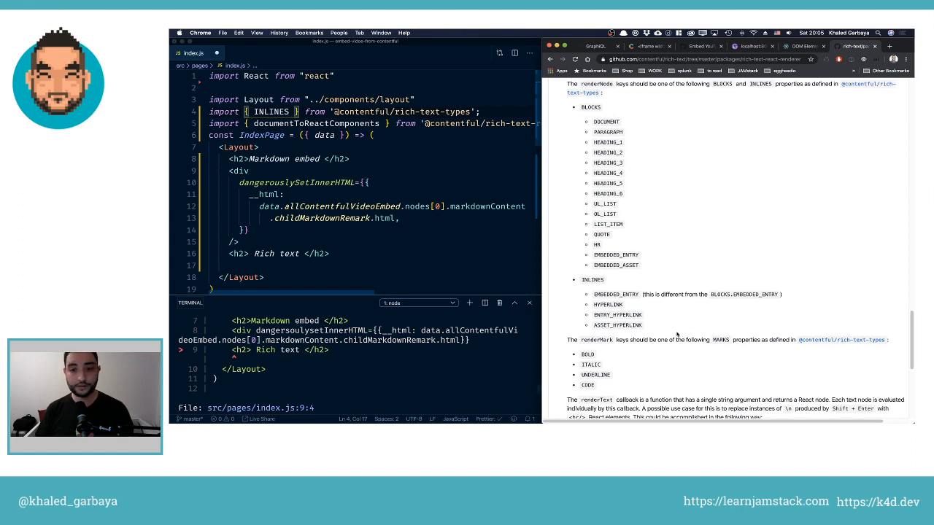
mouse_move(642, 277)
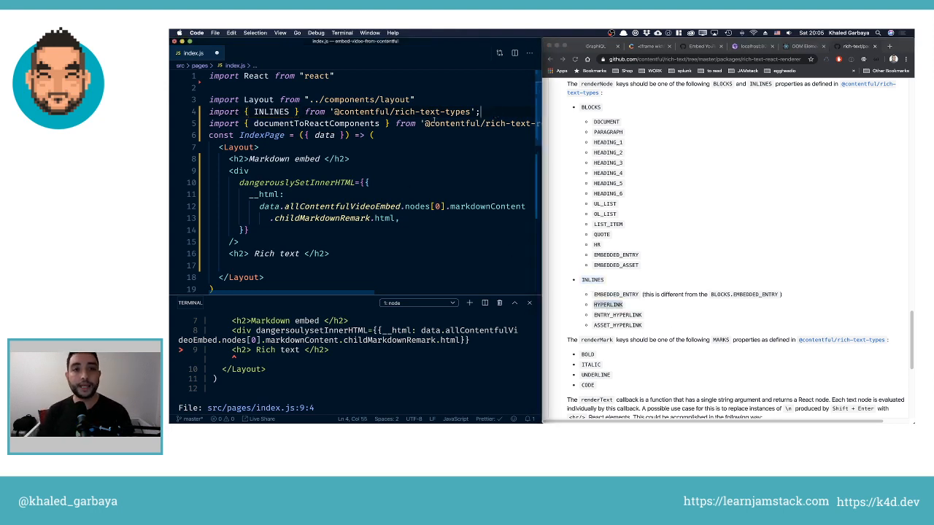
double_click(317, 123)
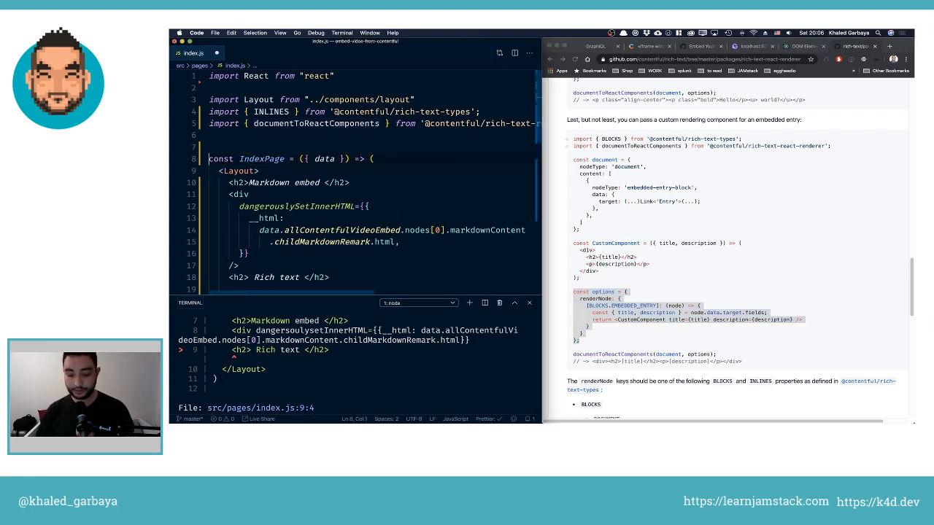
click(211, 146)
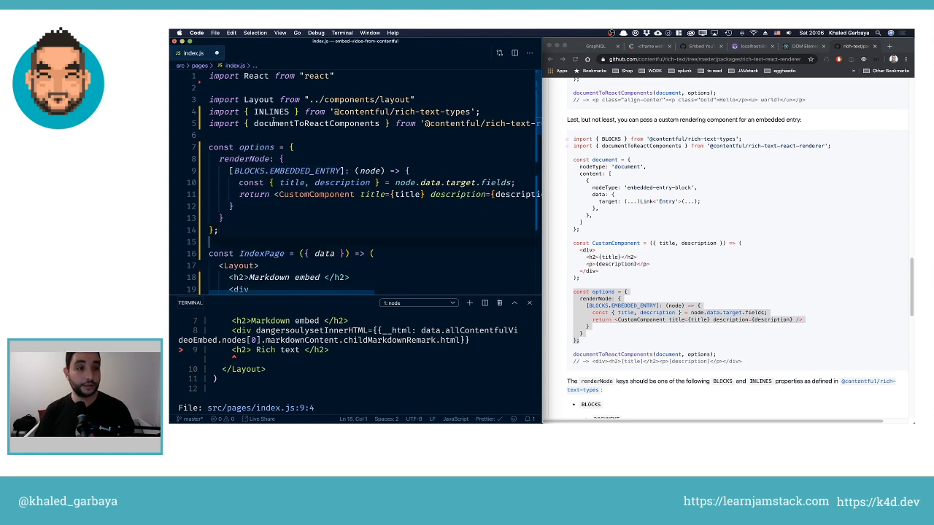
double_click(271, 110)
text(INLINE)
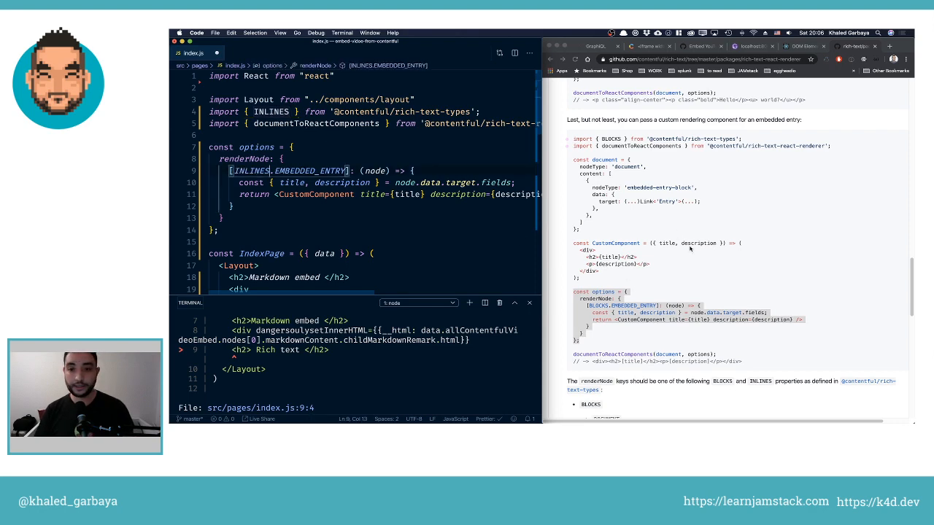
scroll(down, 3)
text(HYPERLINK)
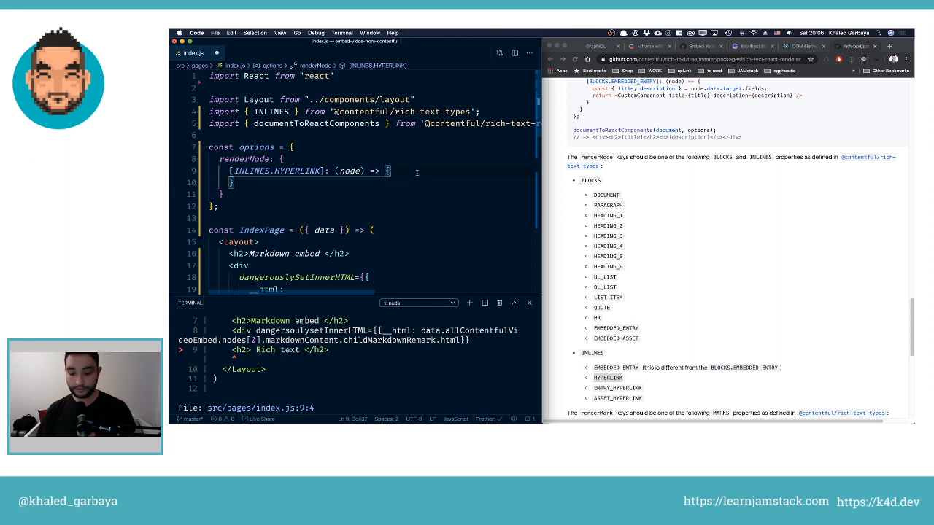
Have the INLINES.HYPERLINK handler log each node with console.log(node)
text(c)
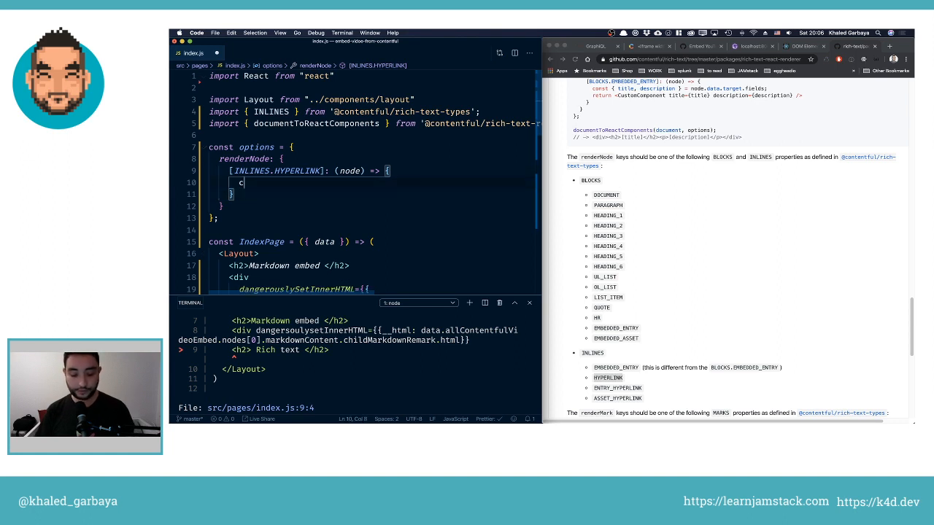
text(onsole.log)
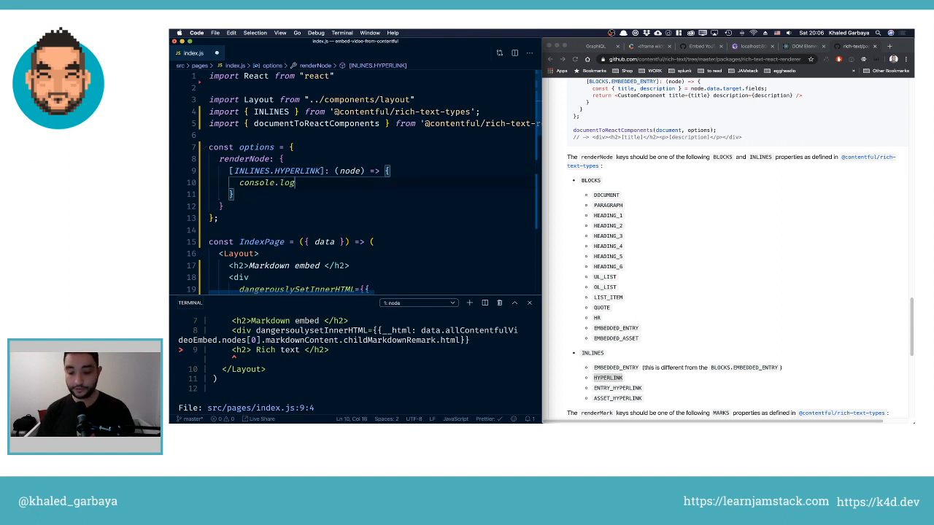
text((node))
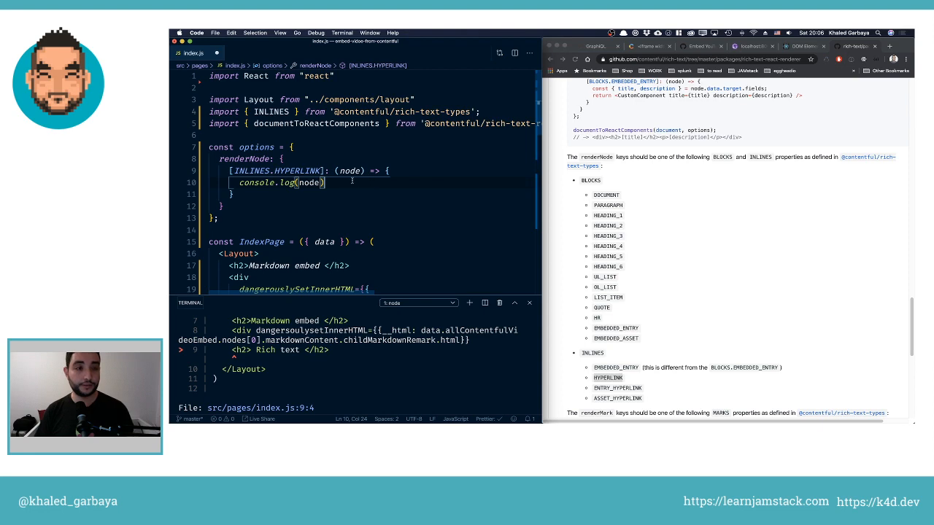
scroll(up, 3)
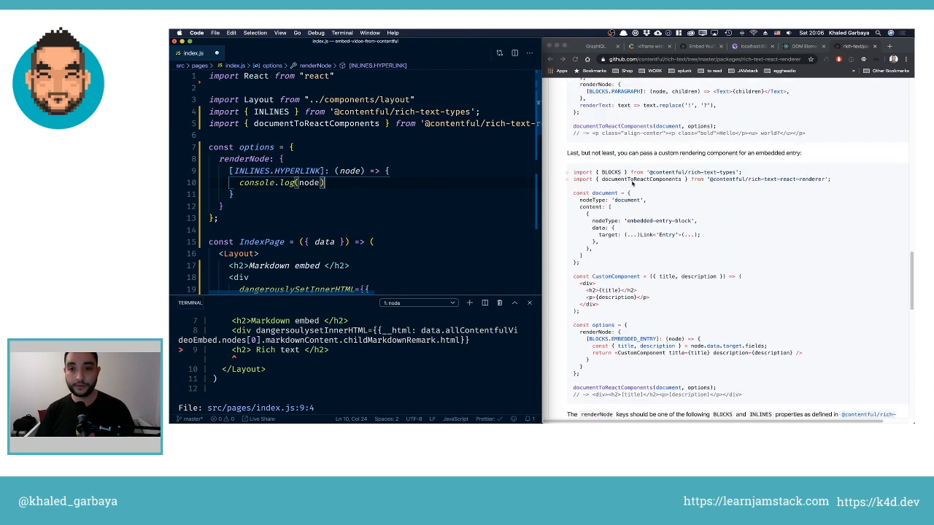
scroll(down, 3)
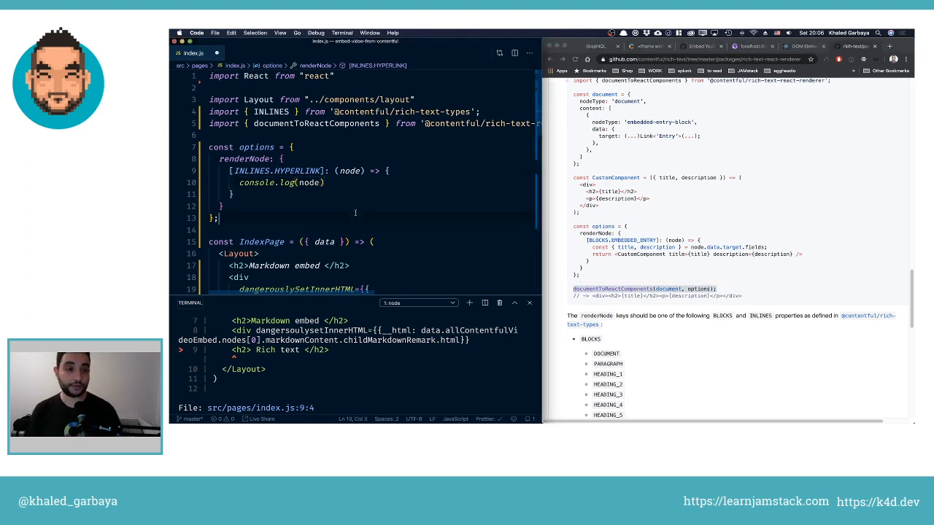
scroll(down, 3)
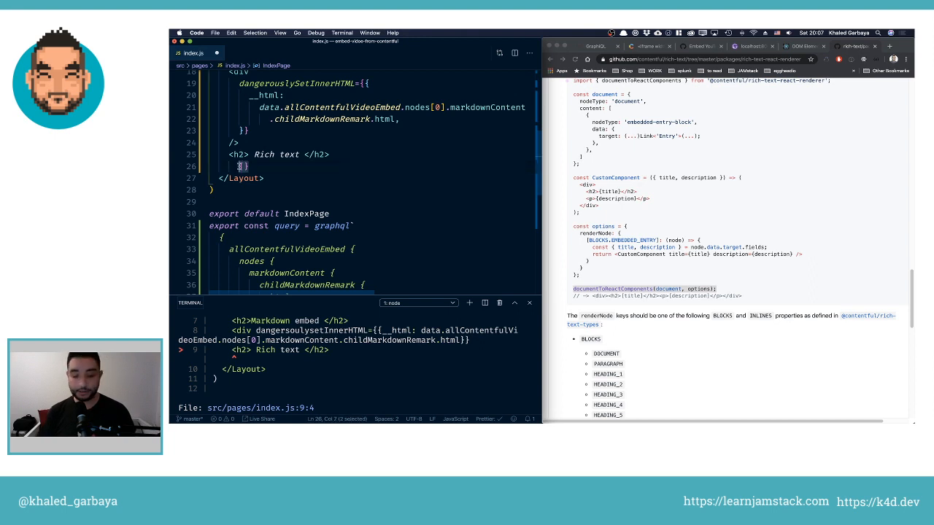
Add a div under the Rich text heading calling documentToReactComponents(document, options), ready to replace 'document'
text(<div)
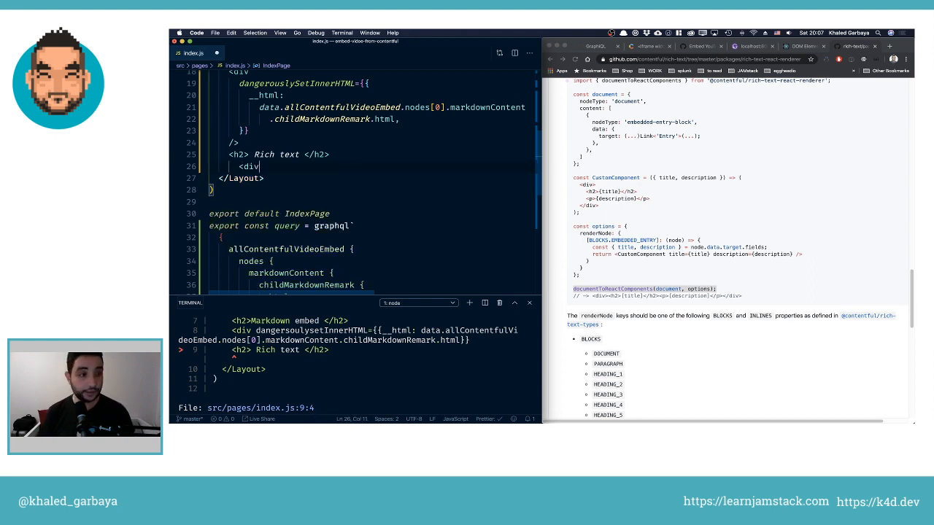
key(enter)
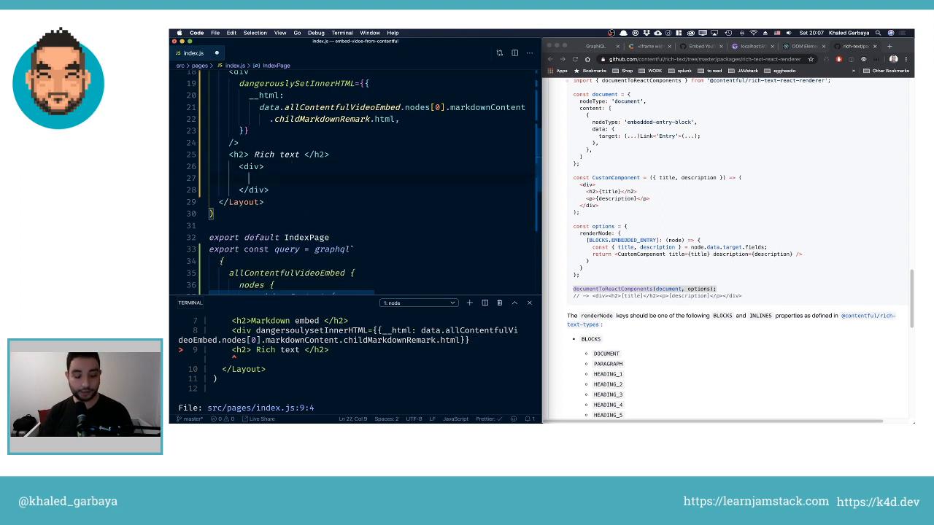
text({documentToReactComponents(document, options);})
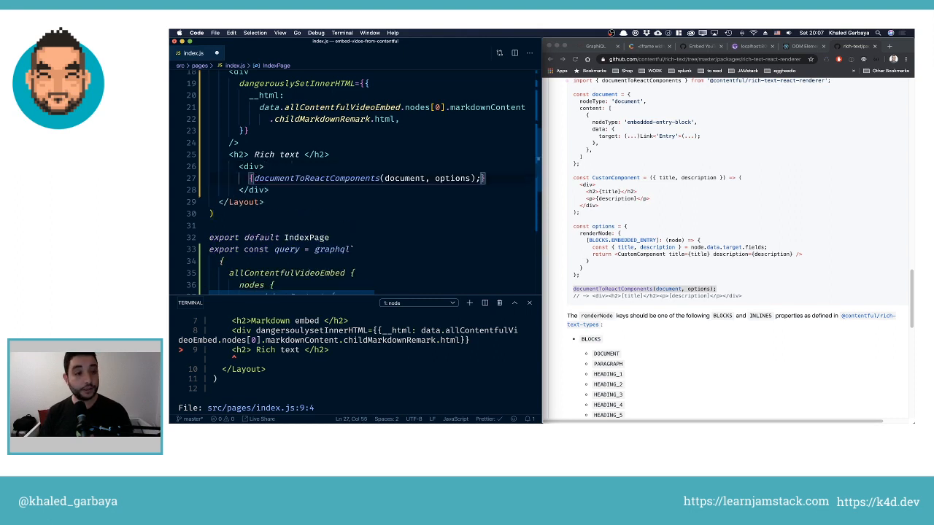
click(409, 178)
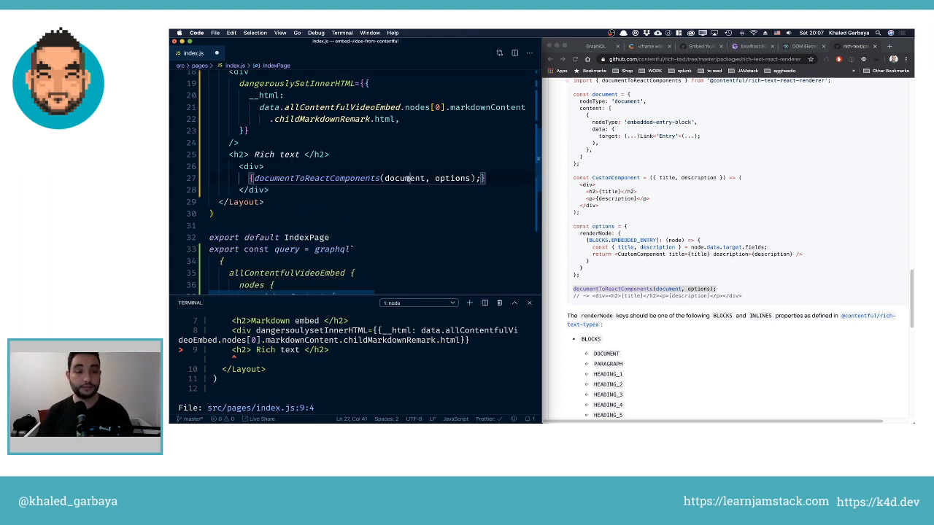
double_click(402, 178)
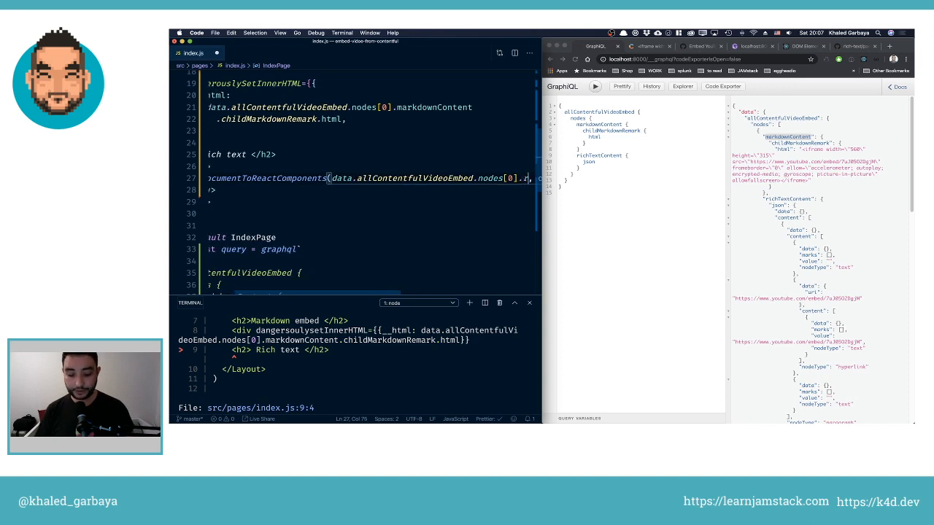
Pass data.allContentfulVideoEmbed.nodes[0].richTextContent.json to documentToReactComponents with the options
text(richTextContent.json)
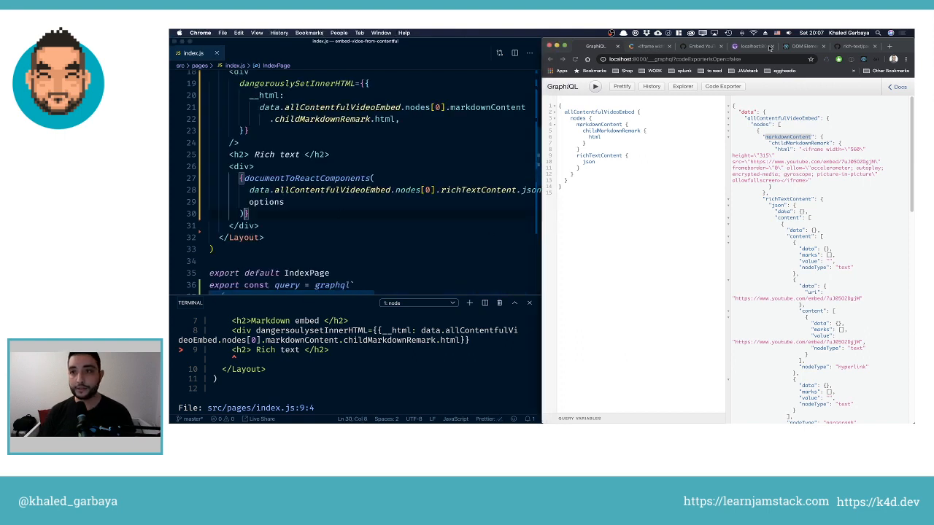
click(750, 45)
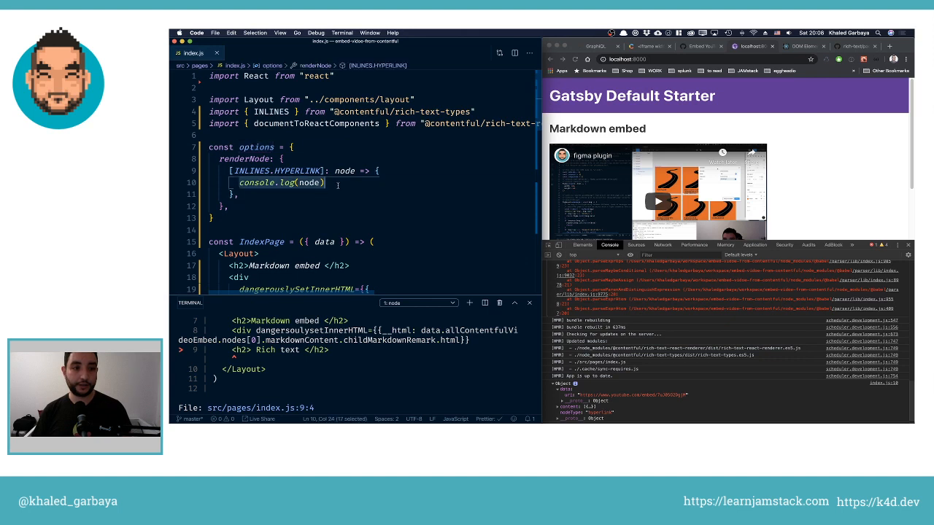
Wrap the hyperlink handler in if(node.data.uri.indexOf('youtube.com') !== -1){ }
text(if()
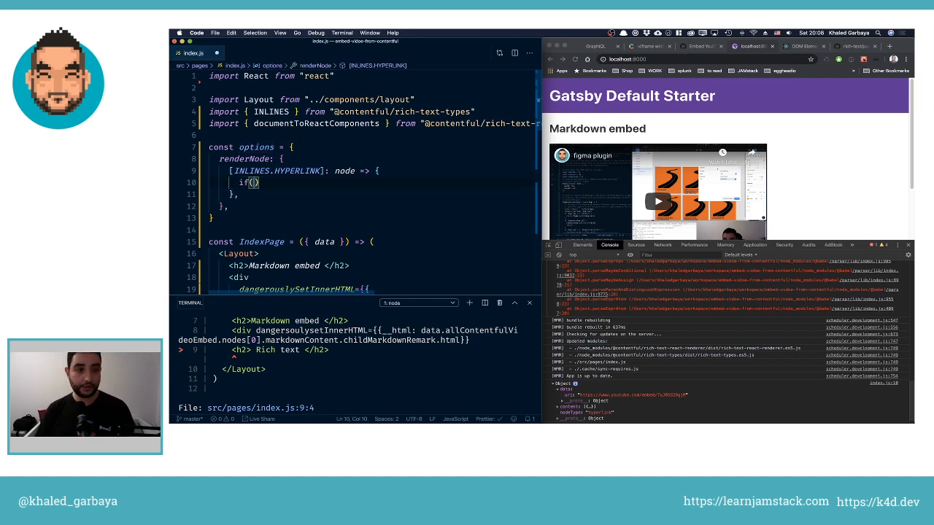
text(node.)
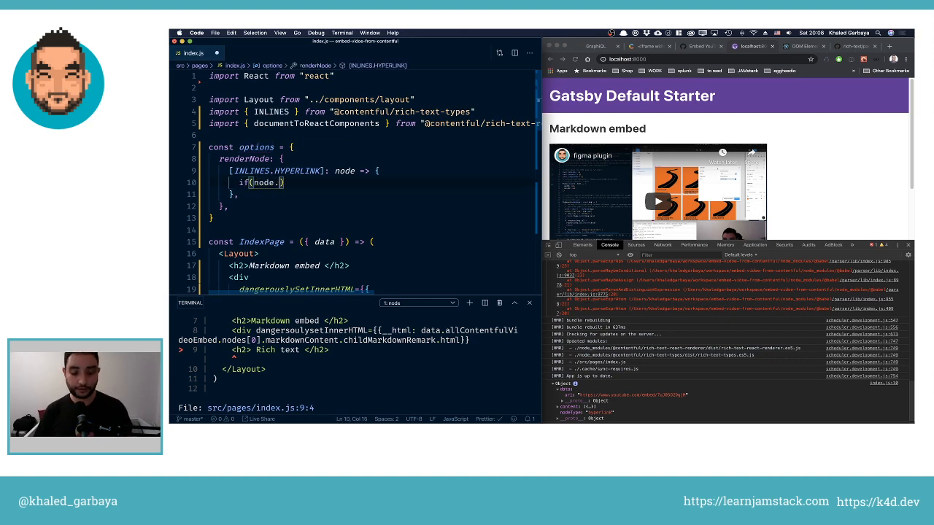
text(.data.)
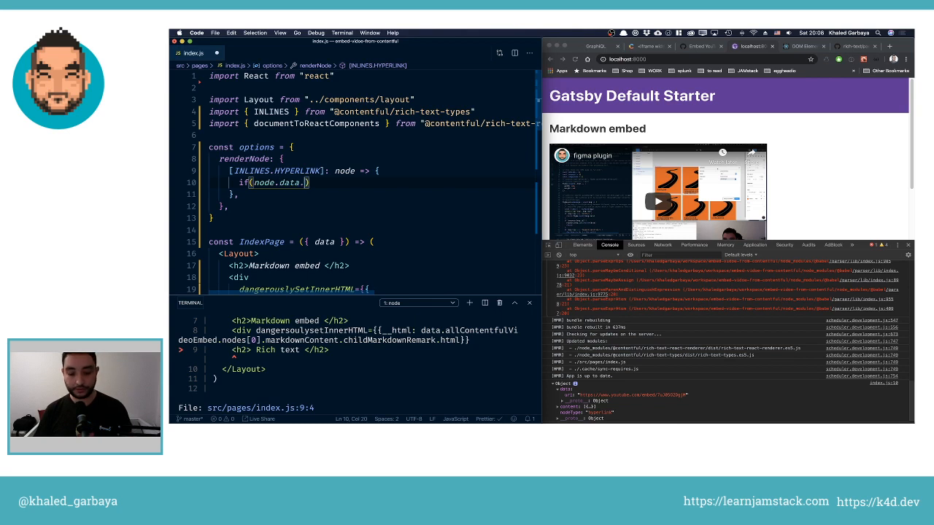
text(url)
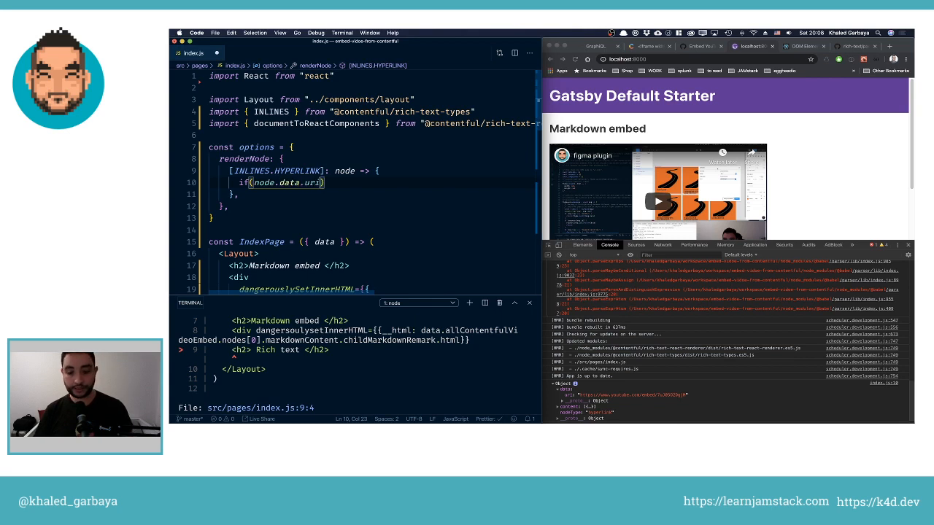
text(i.indexOf(')
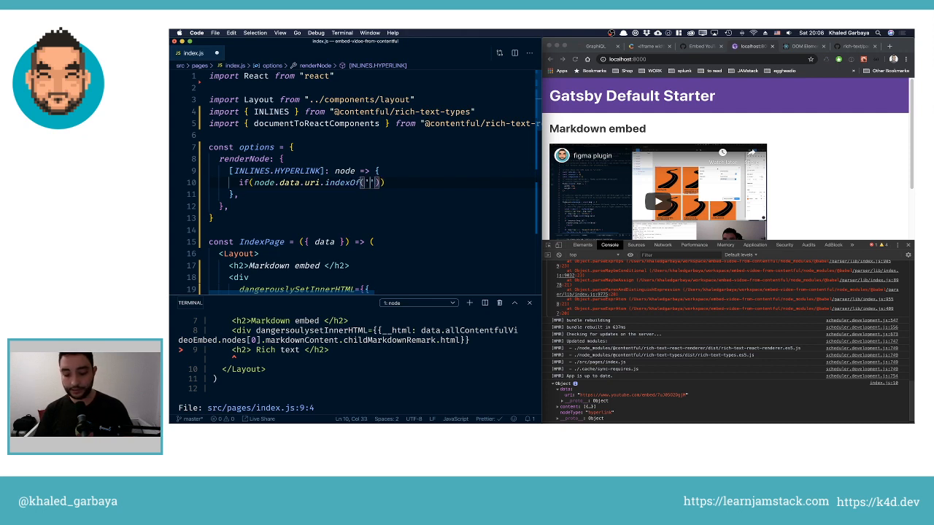
text(youtu)
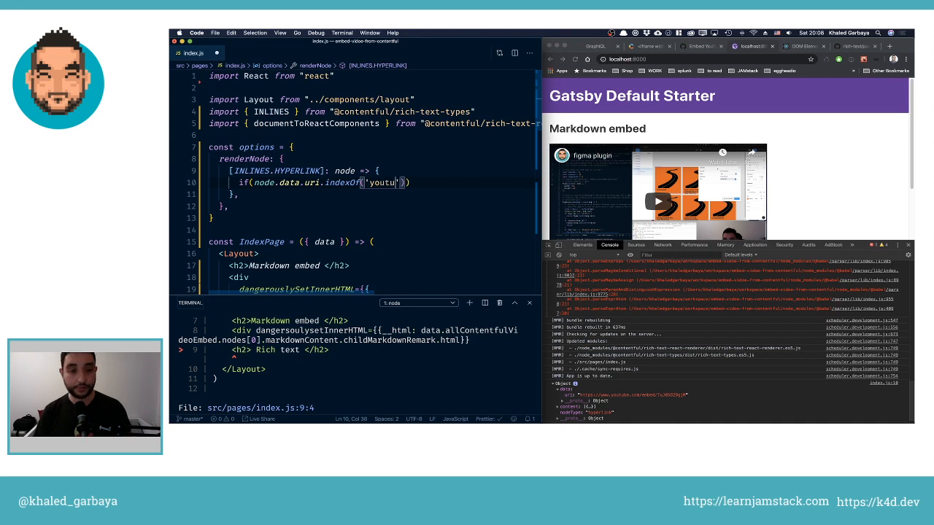
text(be)
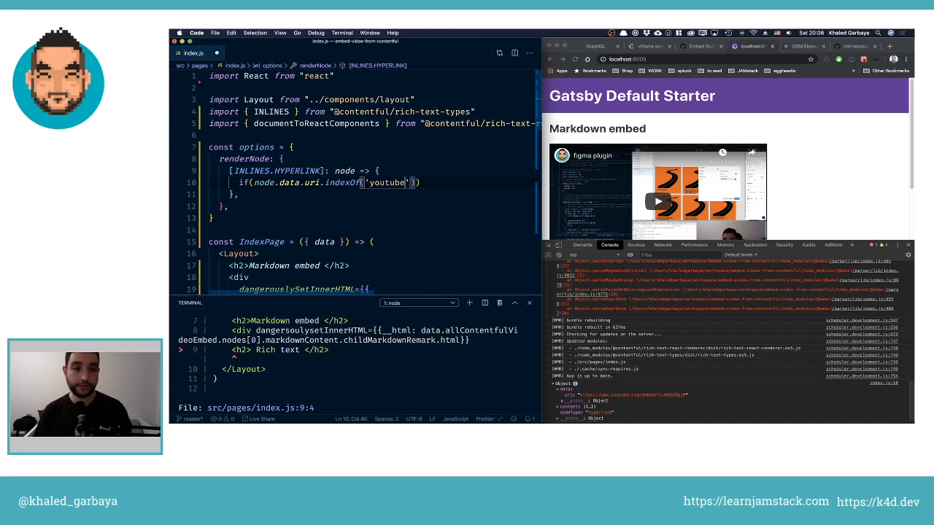
text(.)
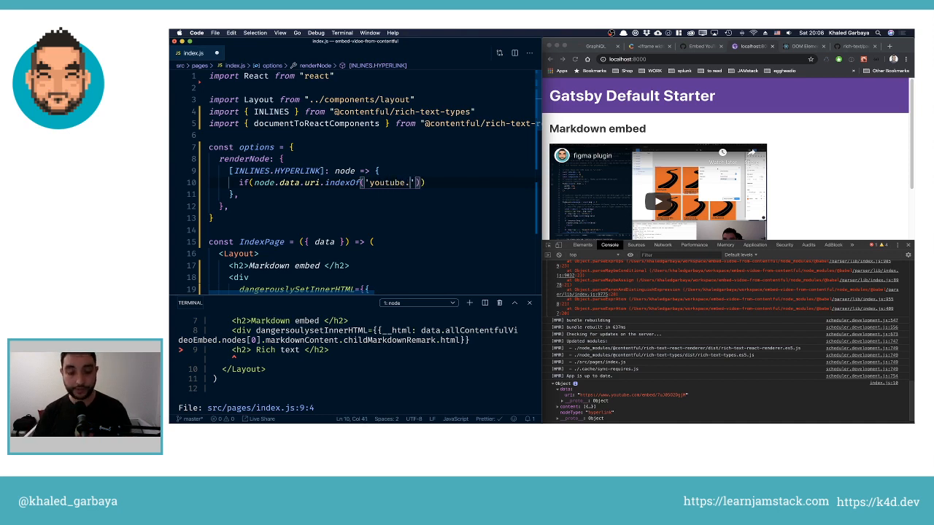
text(com)
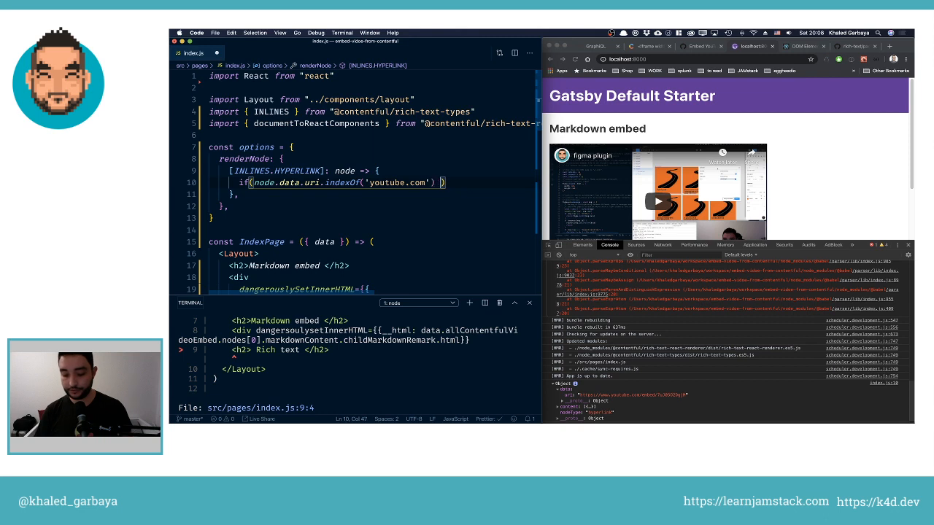
text(>)
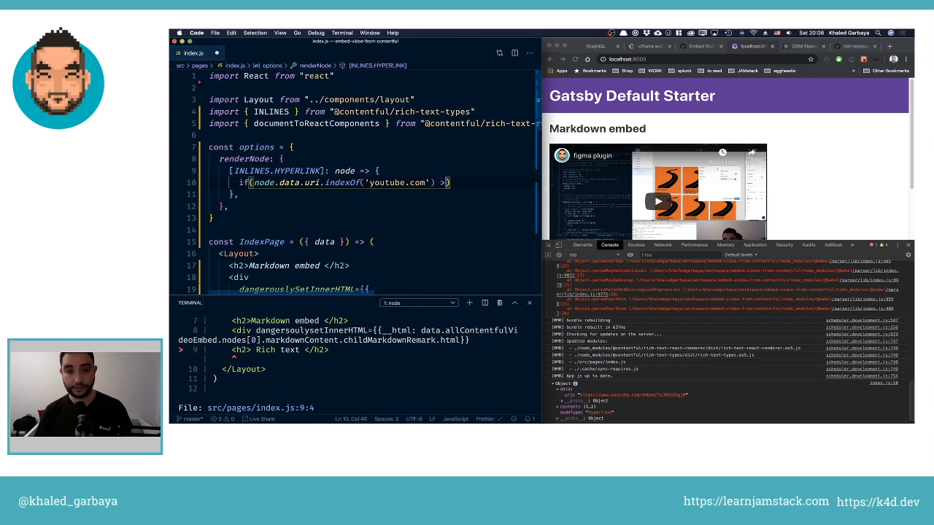
text(0)
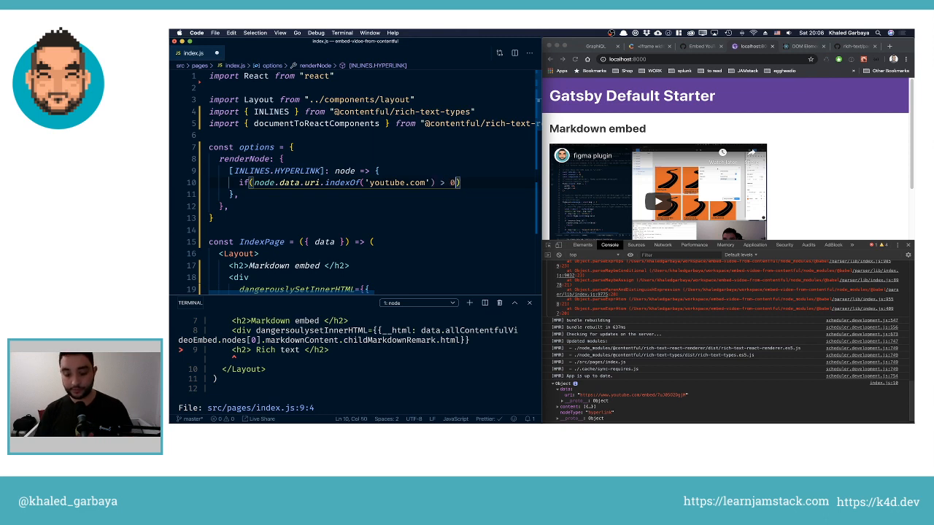
key(Right)
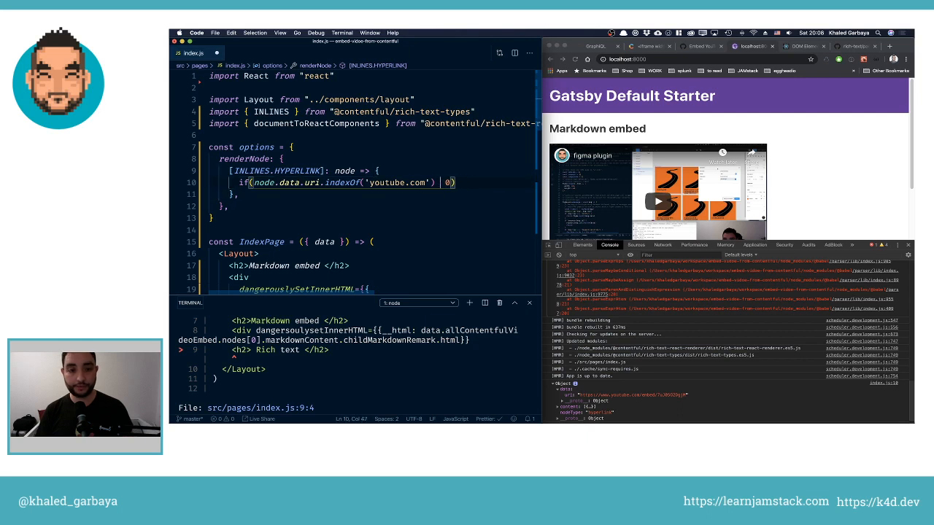
text(!== -1)
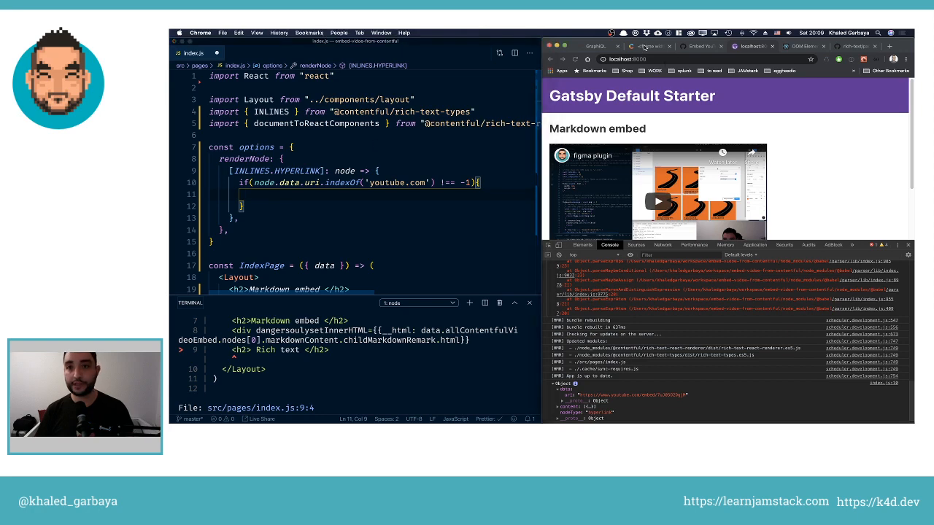
Return the Contentful iframe embed (560x315) from the YouTube branch with src={node.data.uri}
click(648, 45)
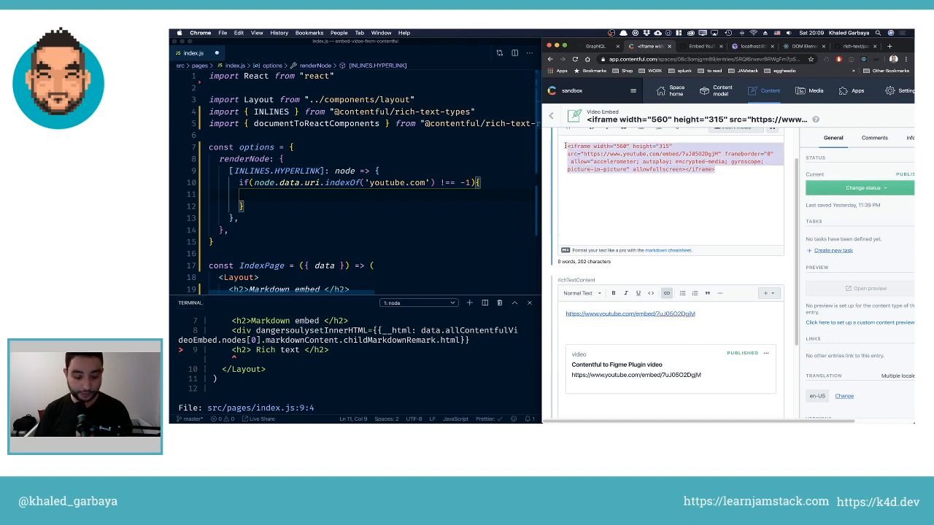
click(307, 197)
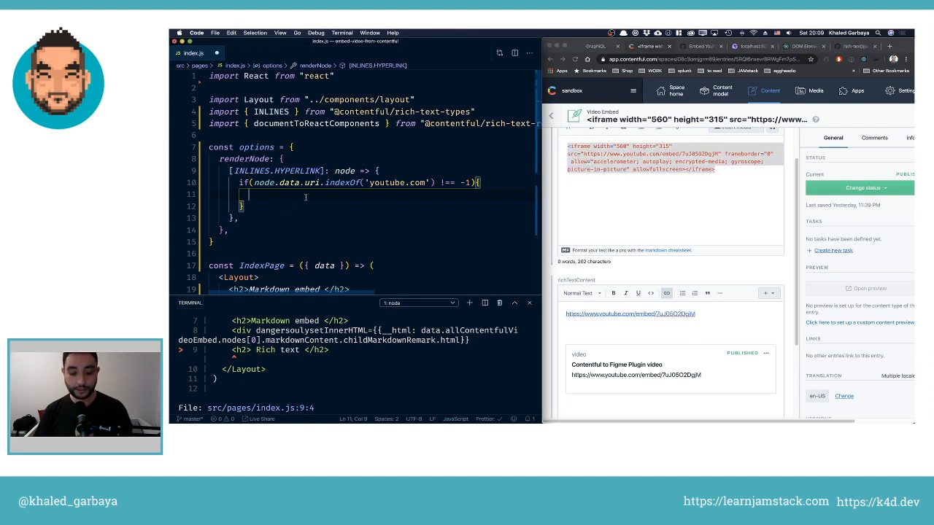
text(return ()
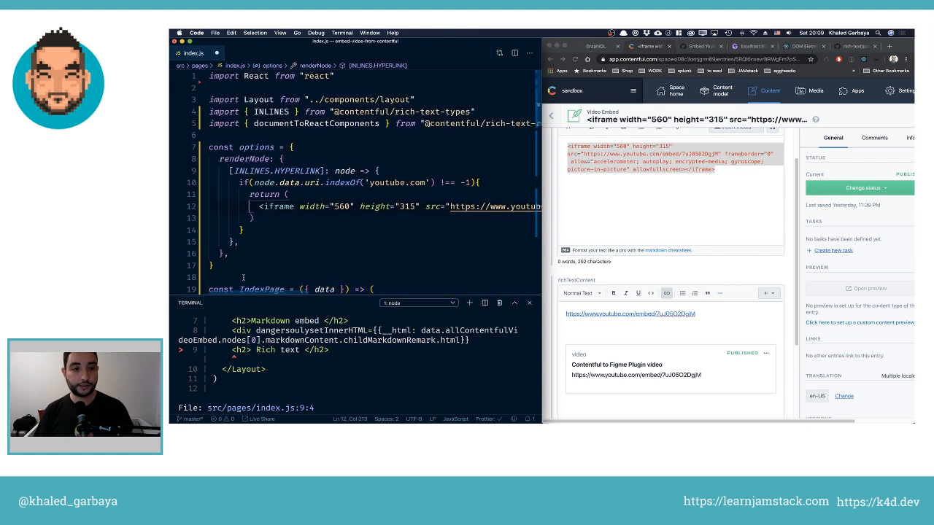
mouse_move(374, 295)
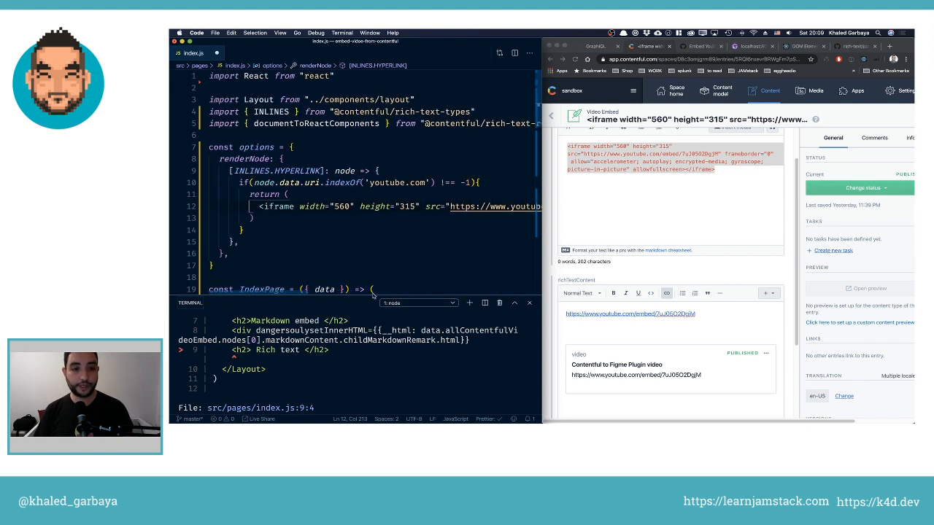
click(445, 207)
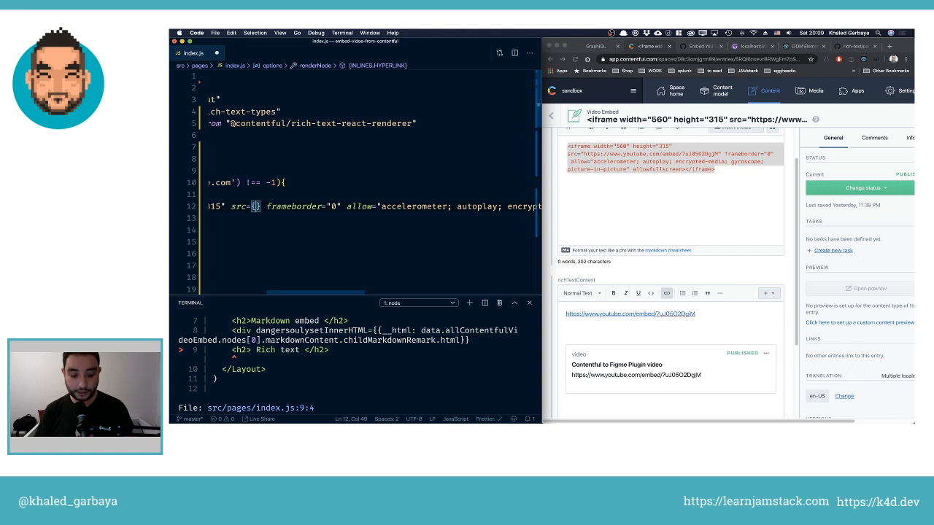
text(node.)
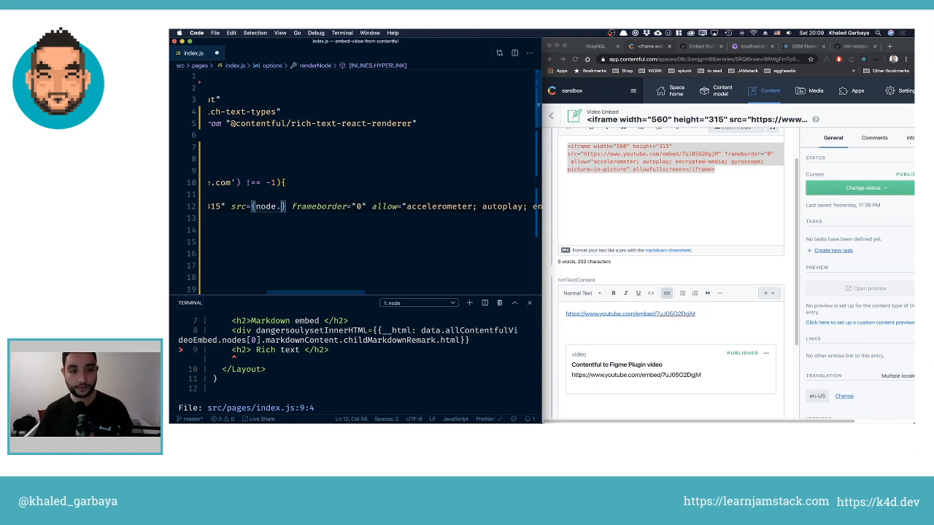
text(data)
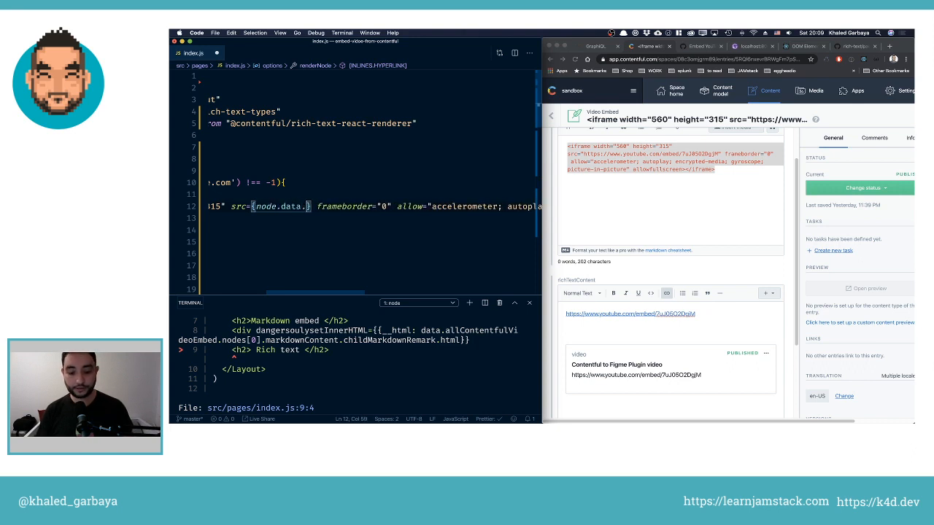
text(uri)
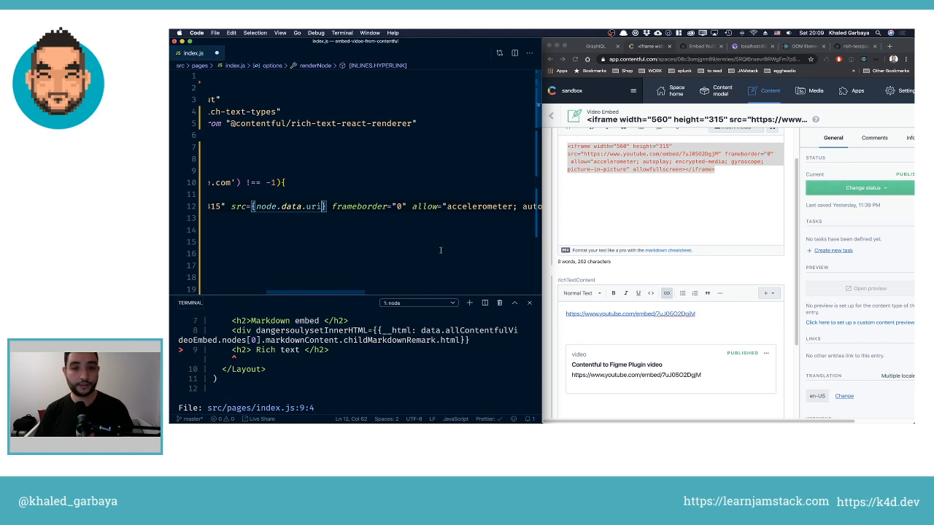
mouse_move(721, 318)
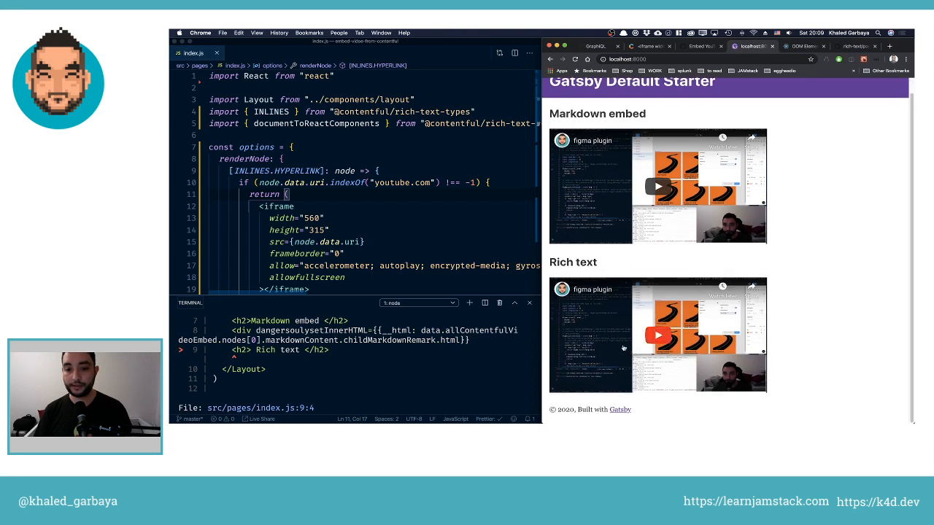
mouse_move(752, 335)
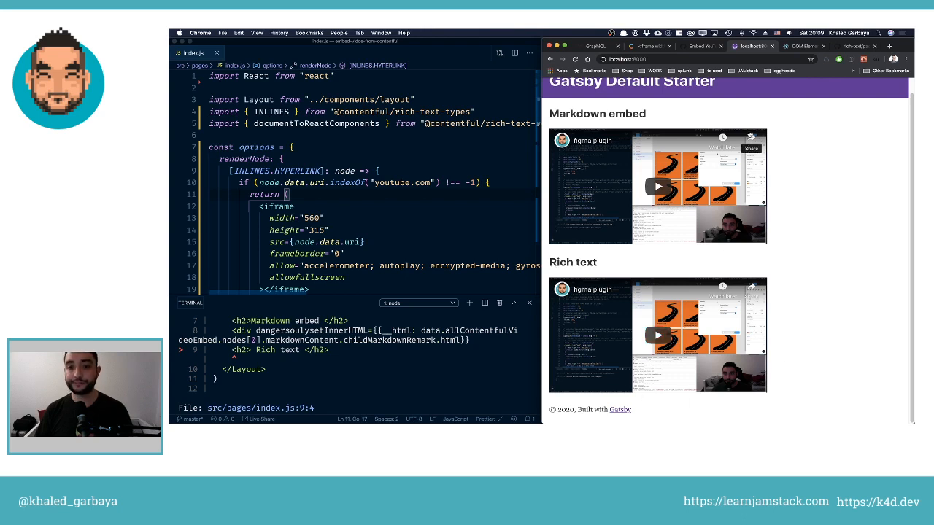
After confirming the embedded video under Rich text, return to the Contentful Video Embed entry
click(645, 46)
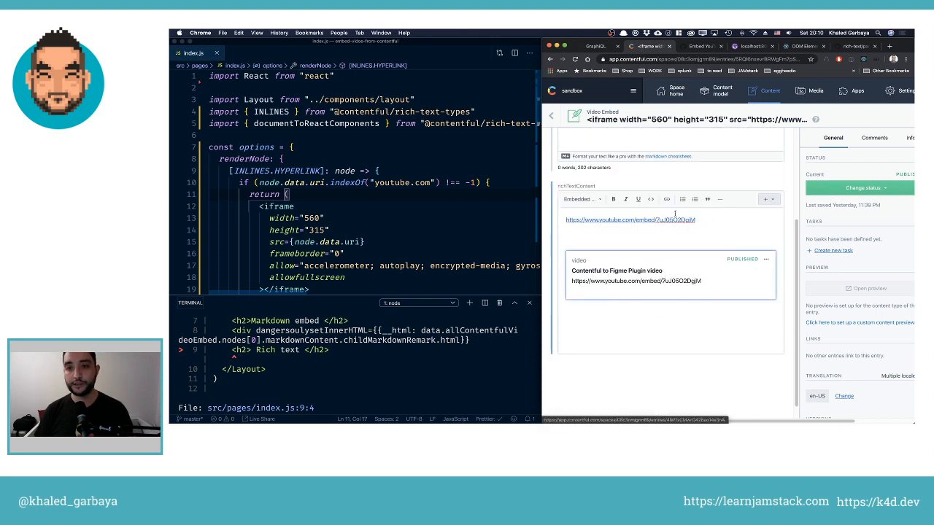
Review the video content type's Title, url, width and height fields, then reopen the Video Embed entry
click(721, 91)
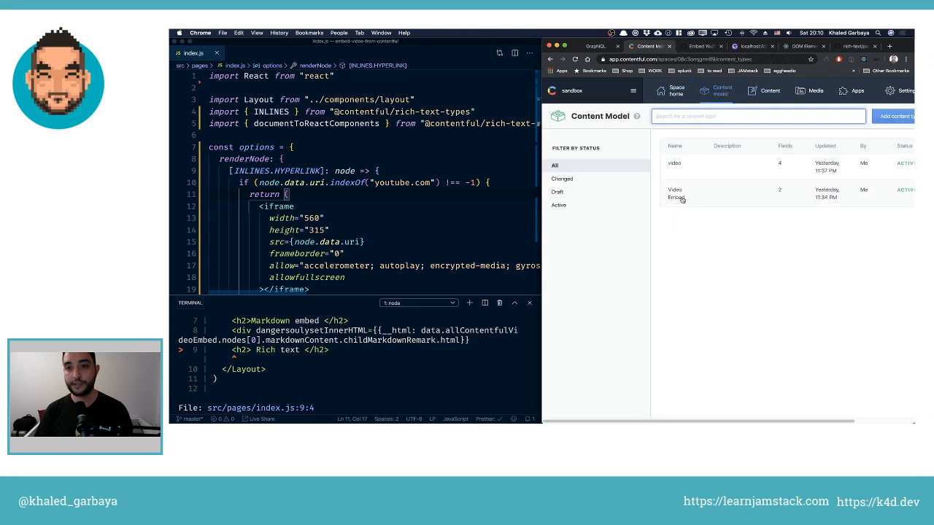
click(674, 163)
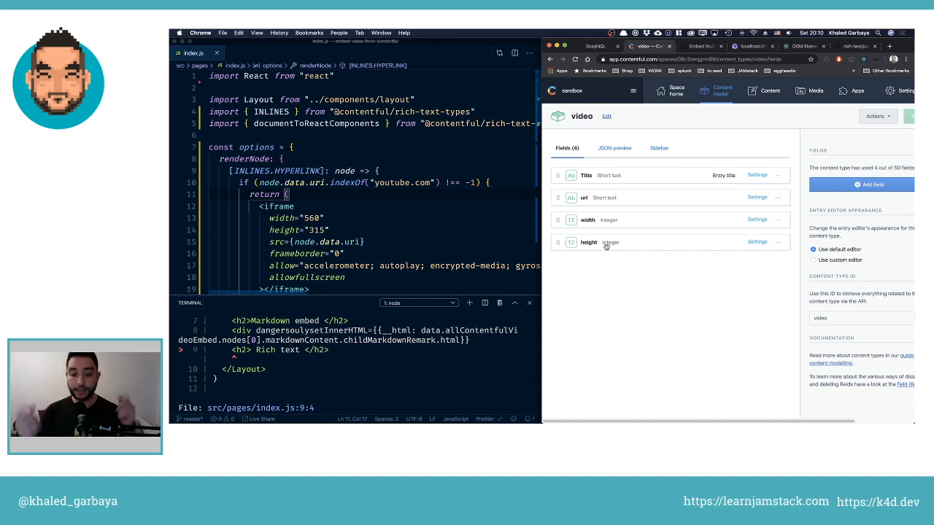
mouse_move(639, 181)
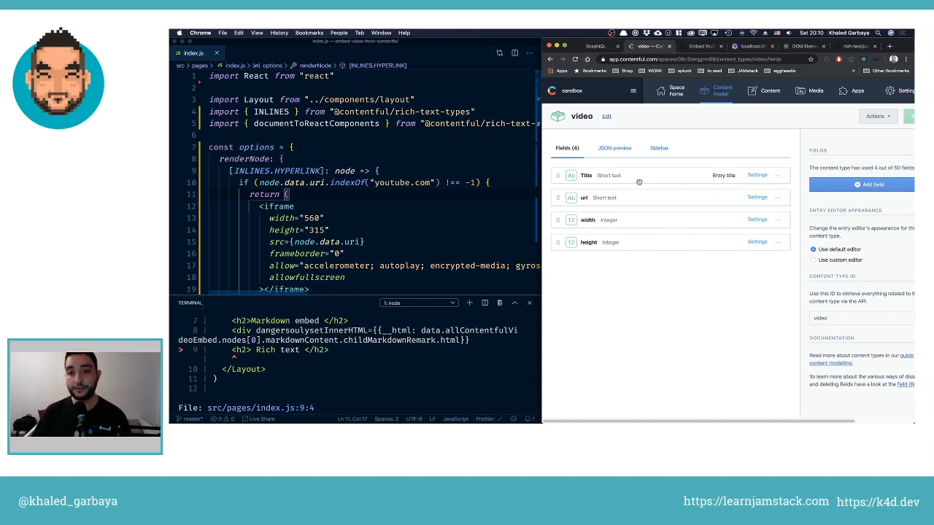
click(771, 91)
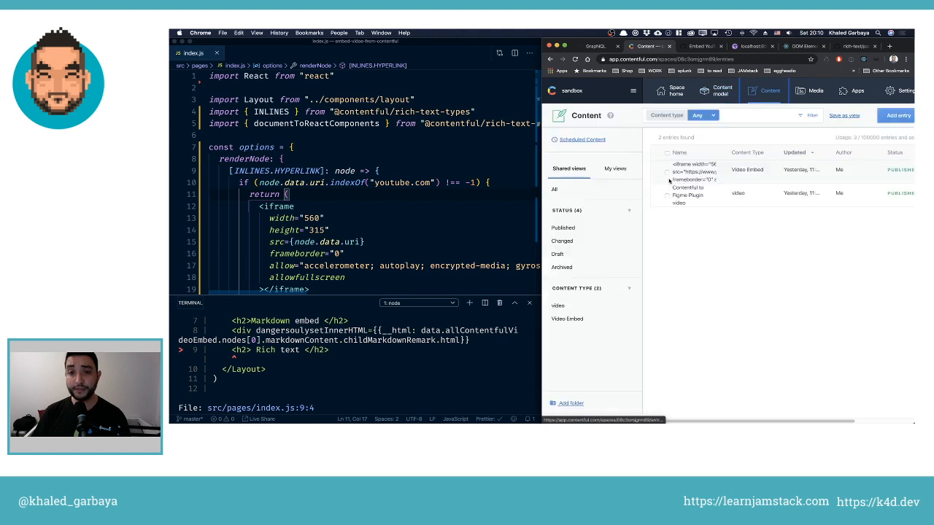
click(694, 170)
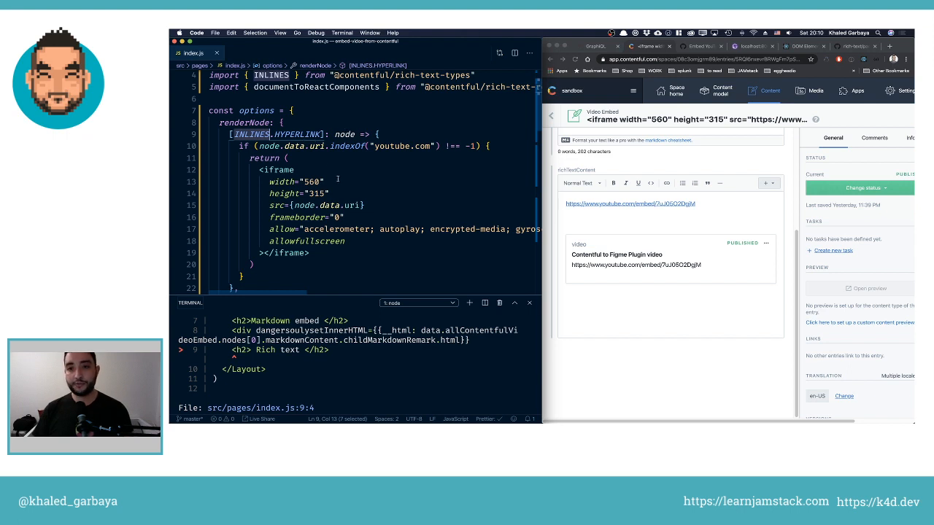
mouse_move(400, 159)
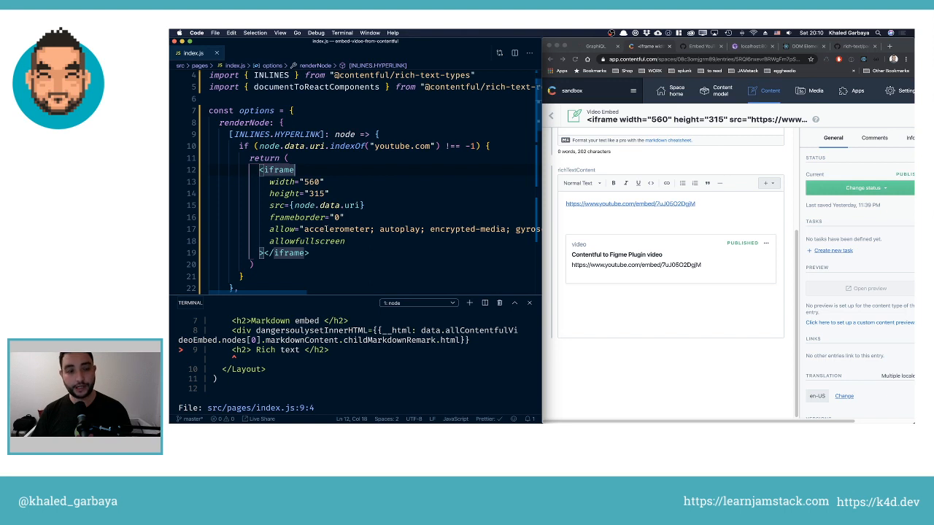
mouse_move(703, 109)
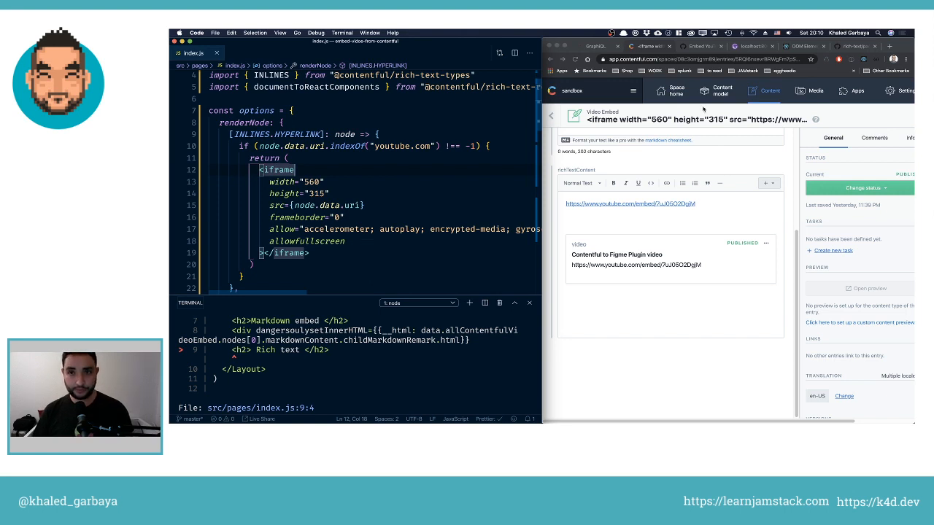
View the Gatsby page with both embedded videos, then switch to the GraphiQL query results
click(751, 46)
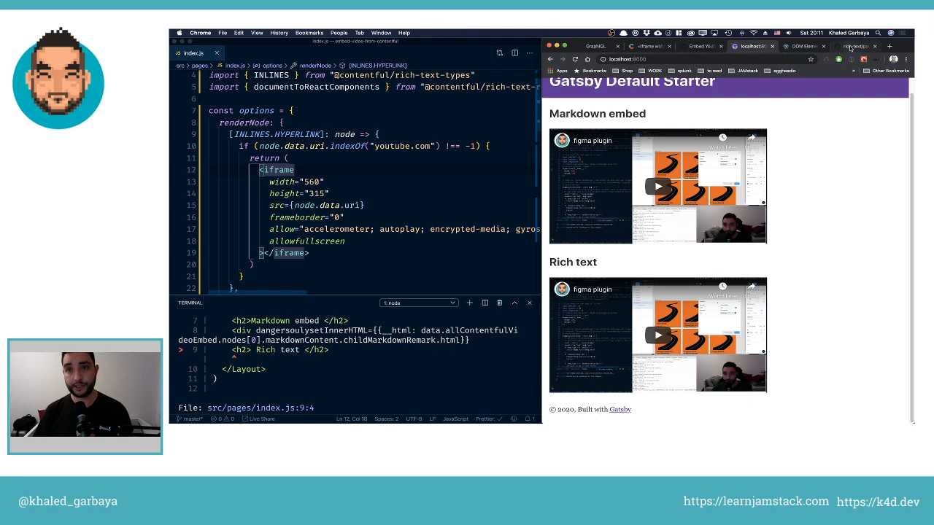
click(597, 45)
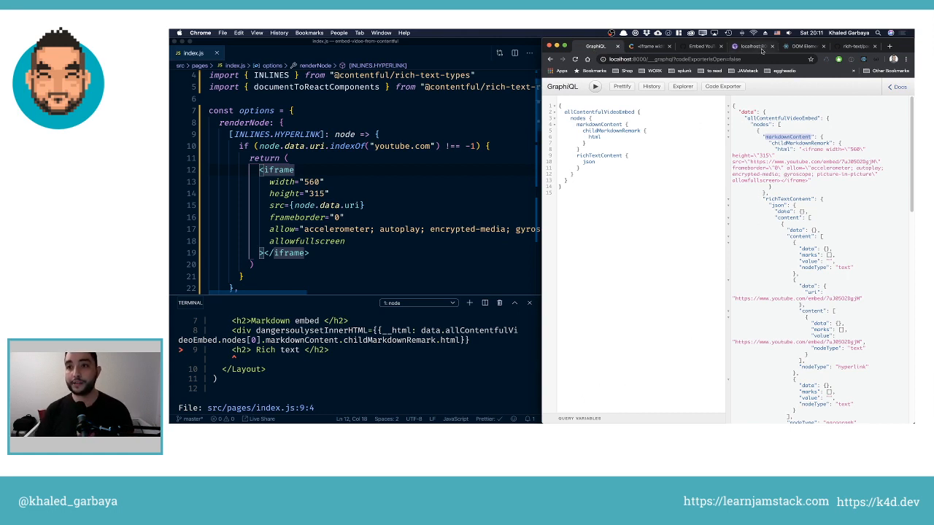
Check the dangerouslySetInnerHTML docs, revisit GraphiQL, then reopen the GitHub issue on YouTube embeds in rich text
click(752, 45)
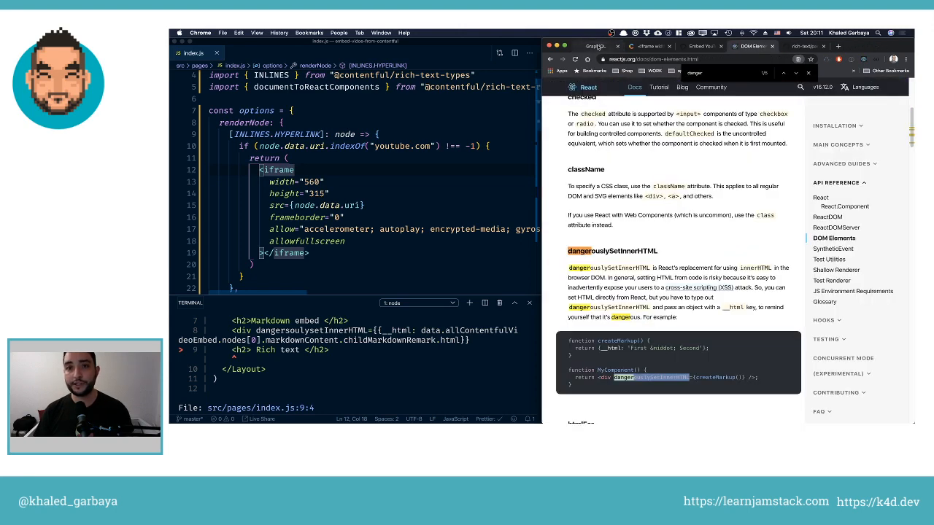
click(596, 45)
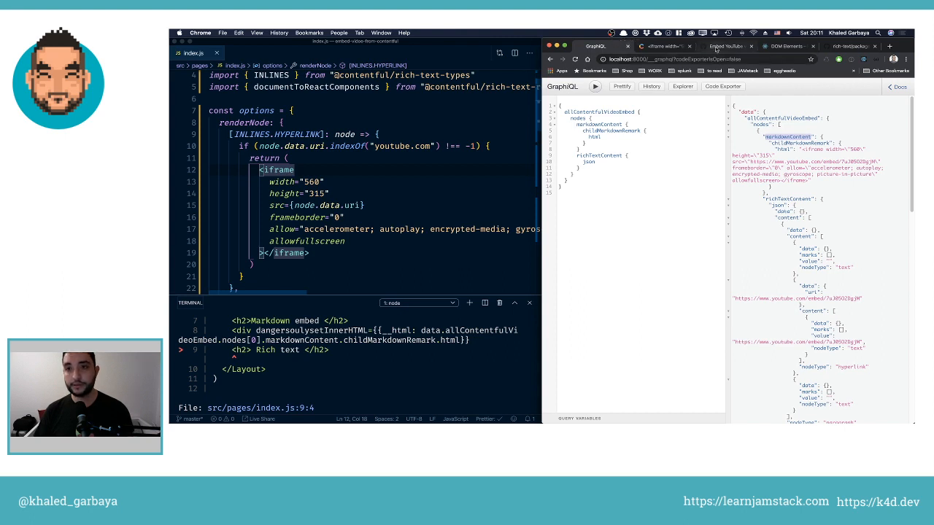
click(722, 45)
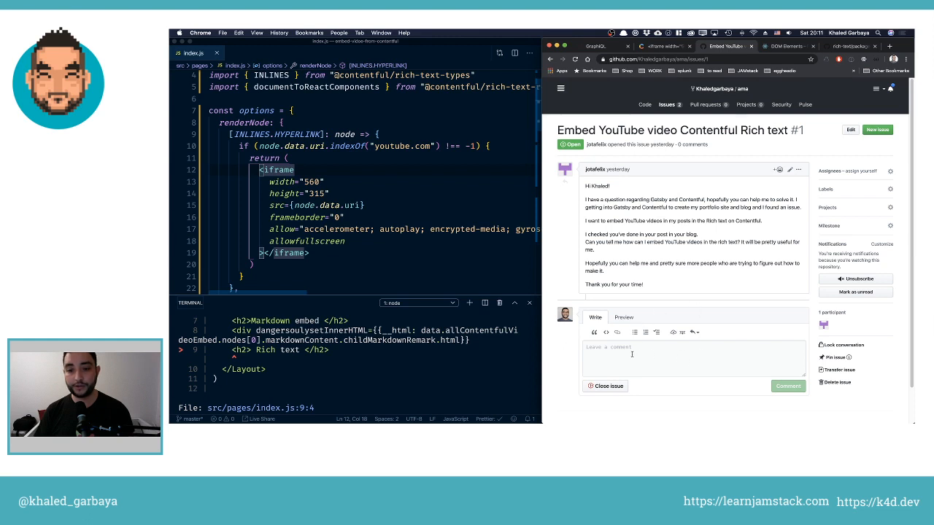
mouse_move(683, 363)
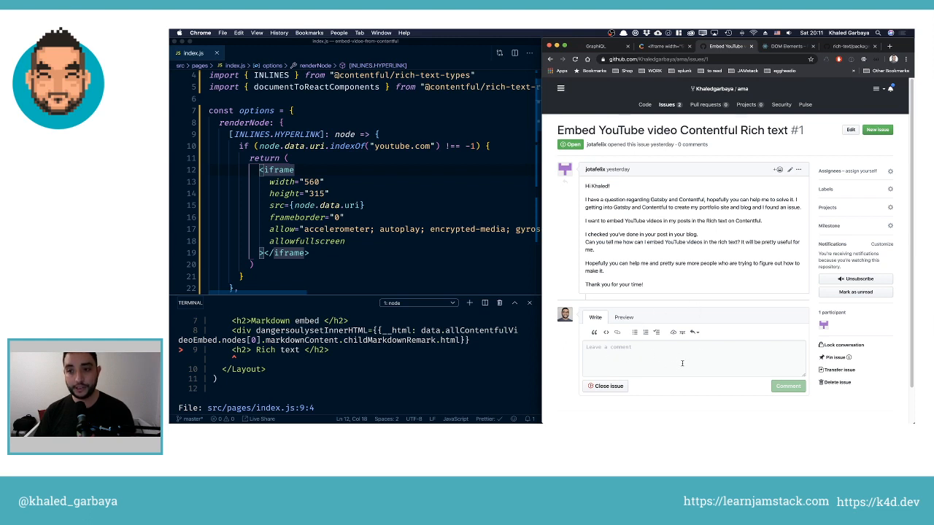